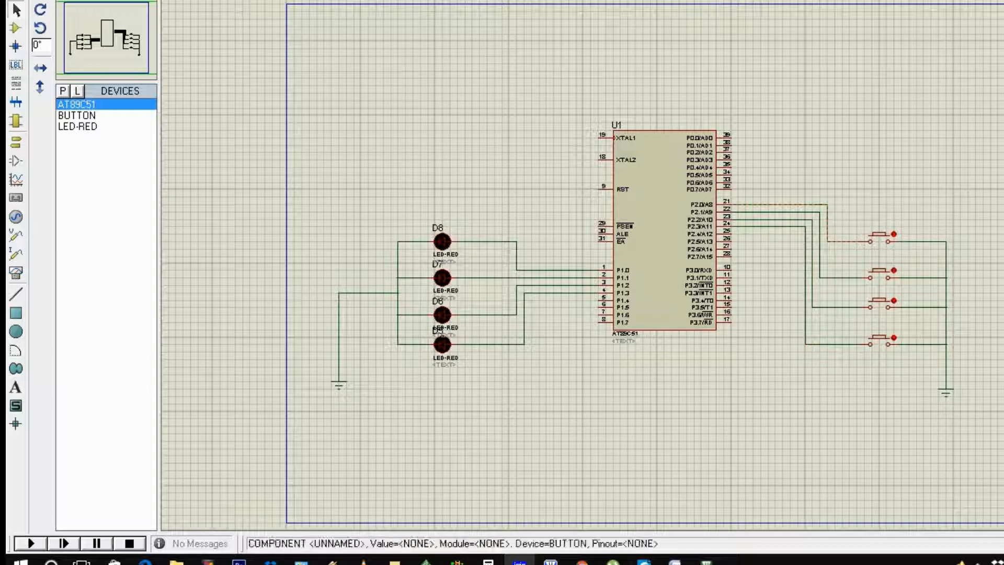
Step: Place the cursor in main, just before the while(1) loop
left_click(881, 237)
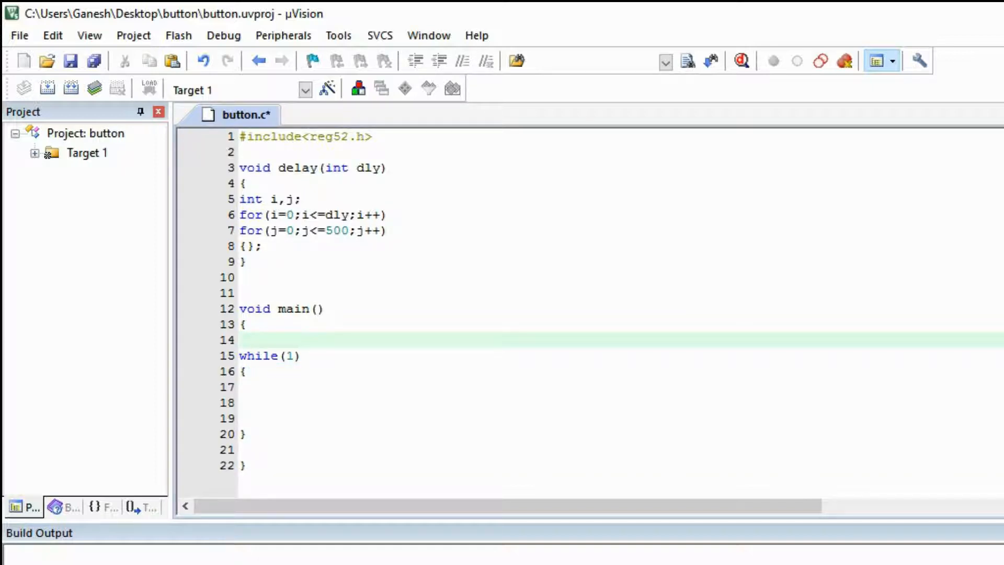
Step: Type P1=0x00; and P2=0xFF; at the start of main
type("P")
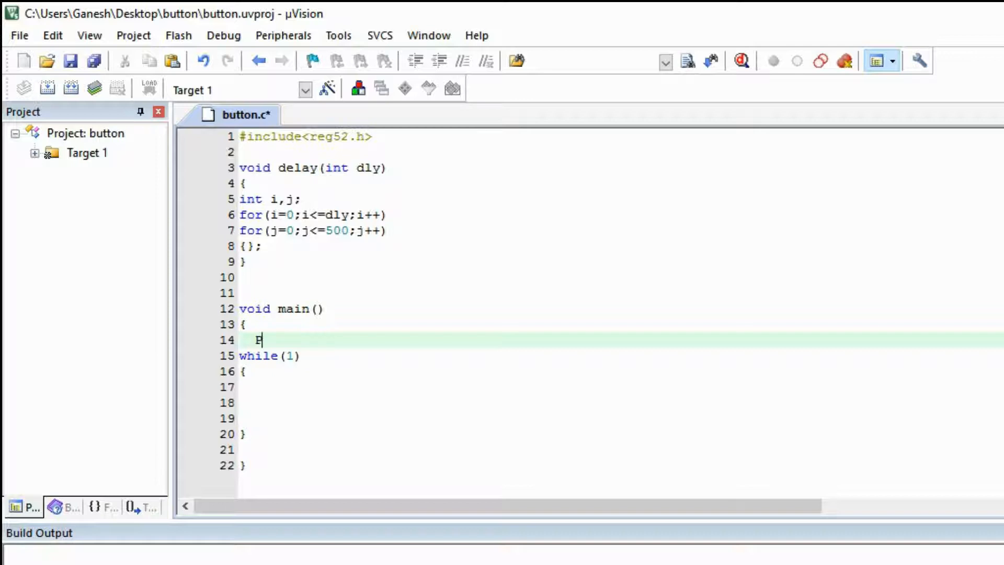
type("1=")
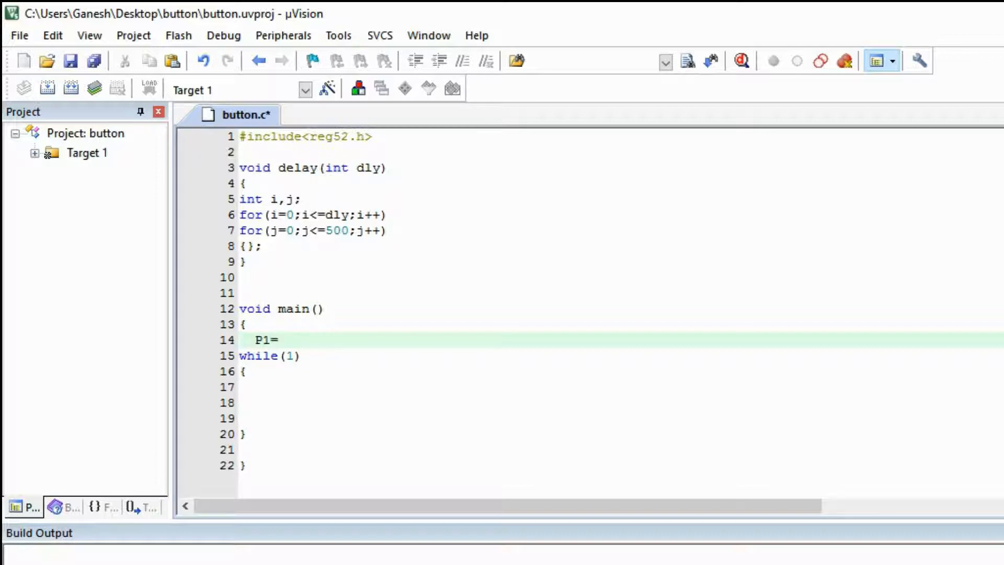
type("0")
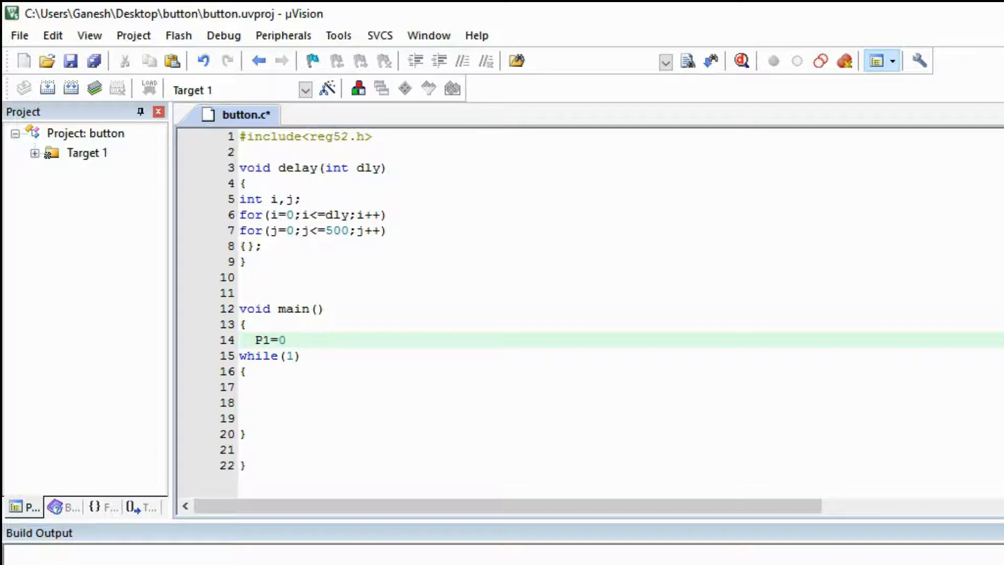
type("x00;")
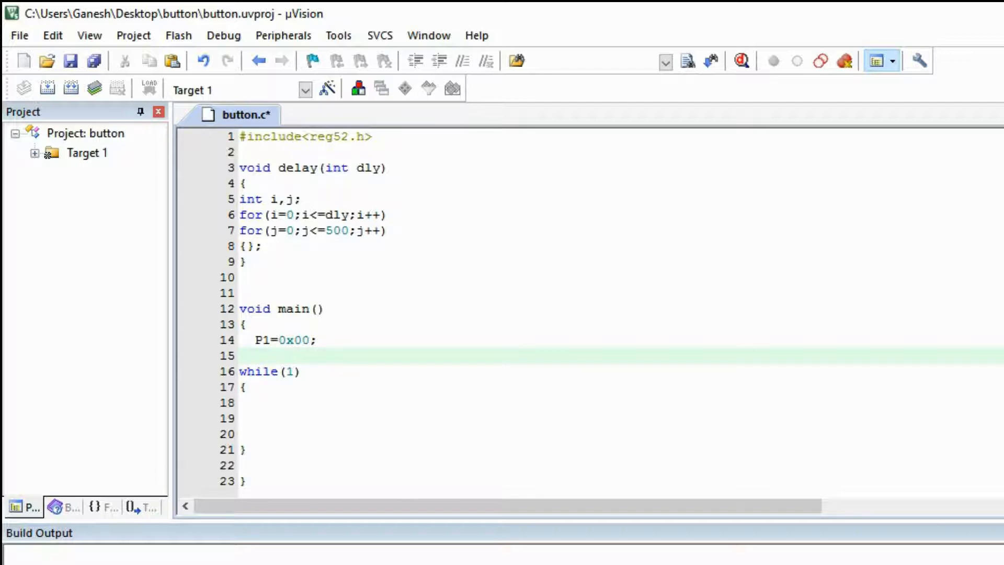
type("P")
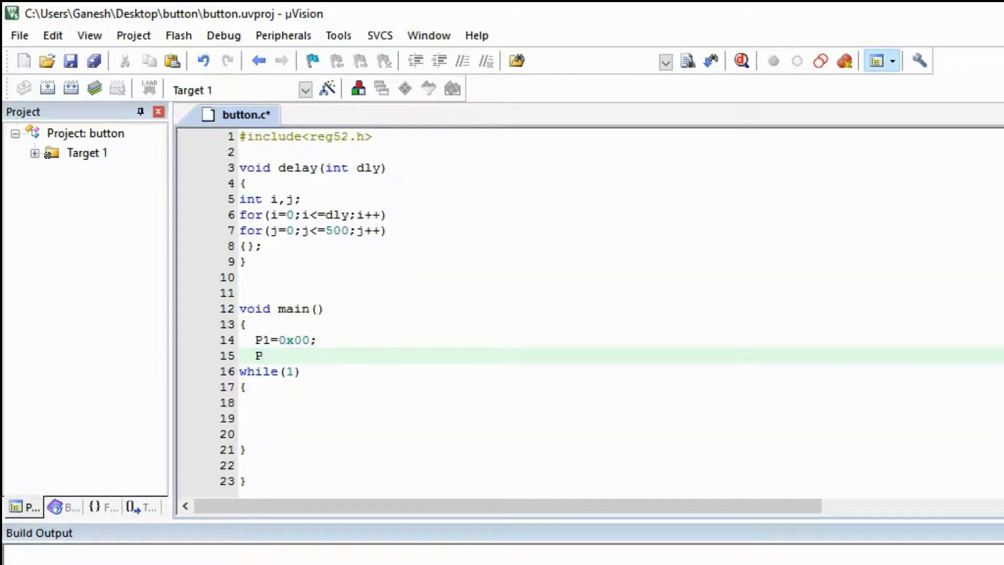
type("2=0x")
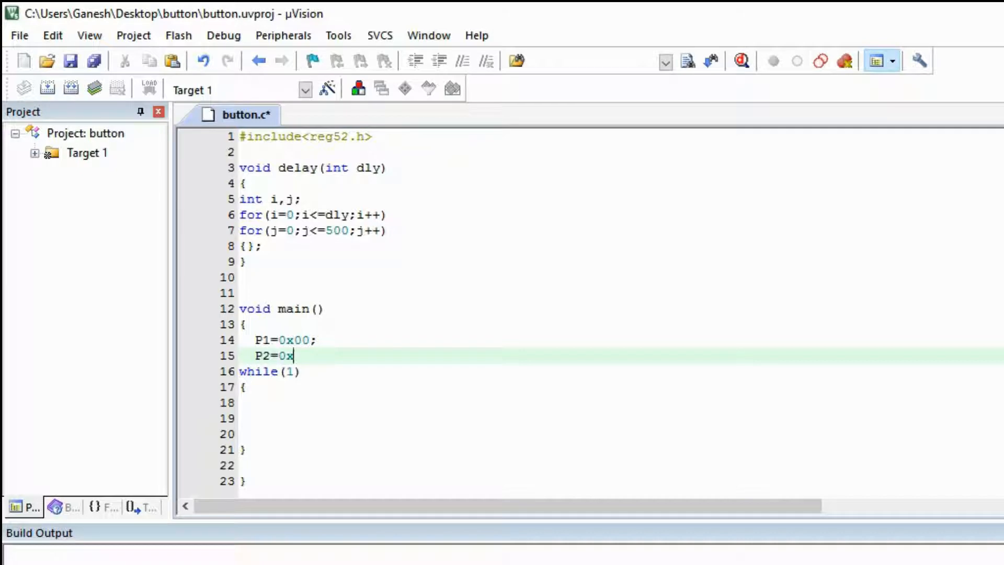
type("FF;")
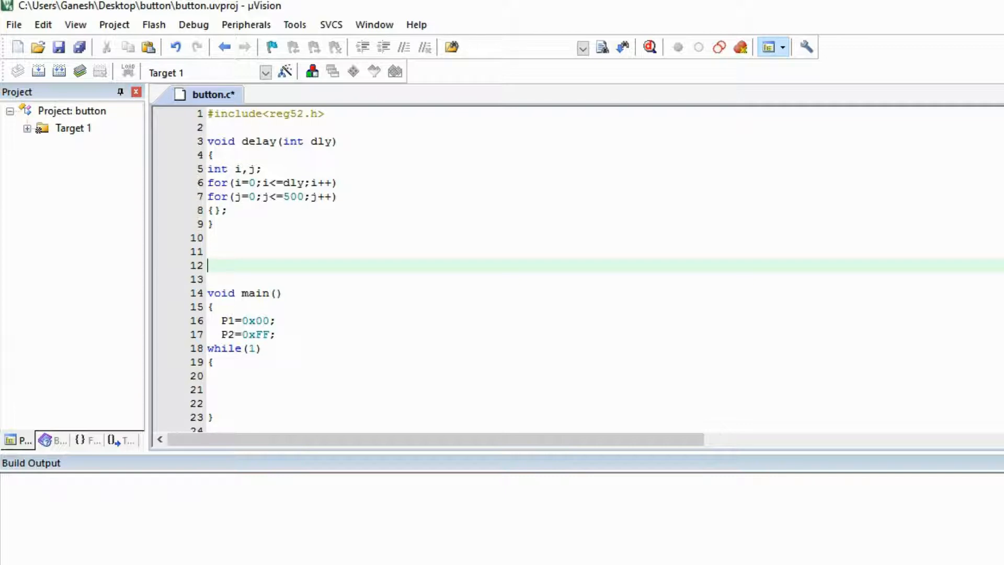
Step: Declare sbit l1=P1^0 through sbit l4=P1^3 above main, fixing a mistyped pin
type("b")
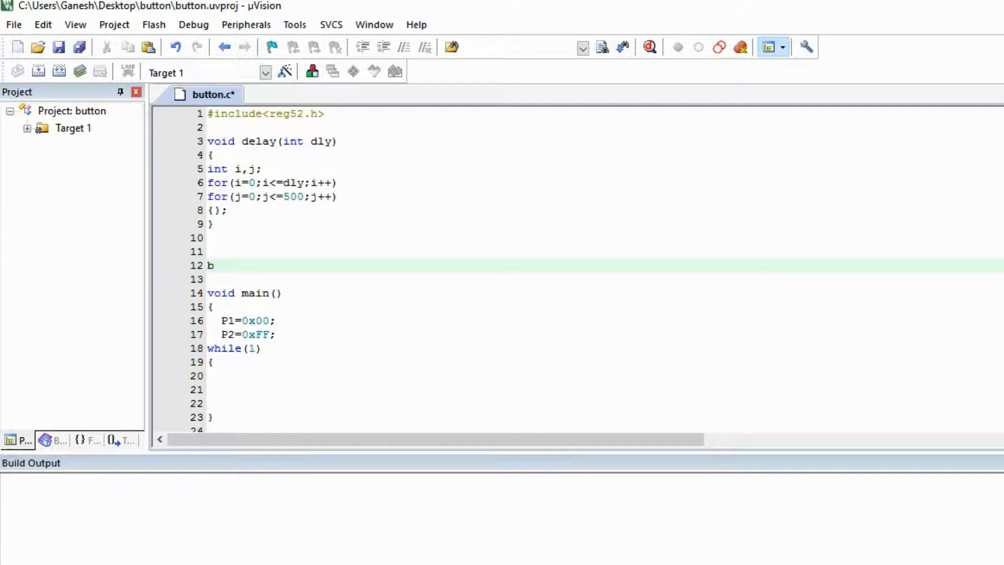
type("sbit")
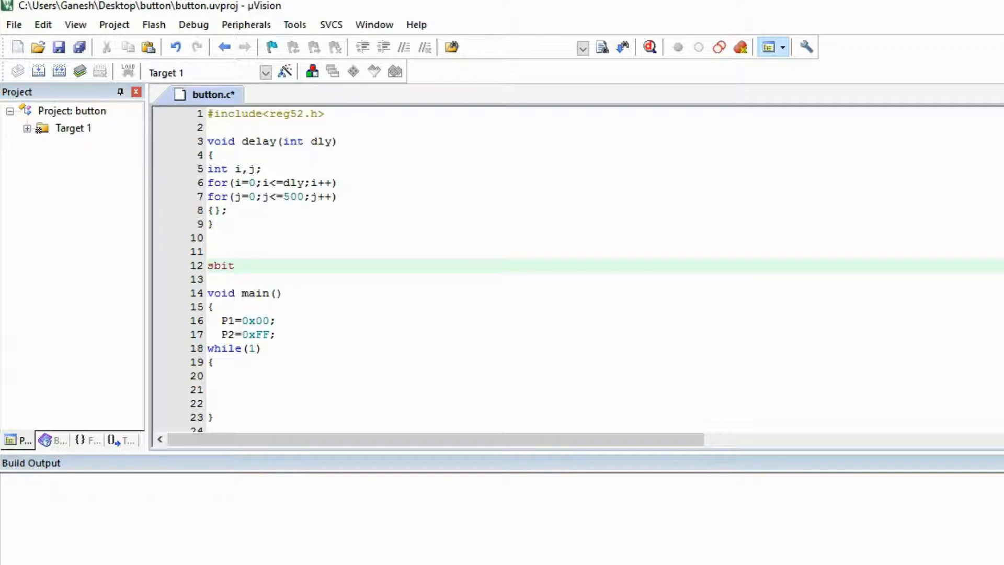
type("P")
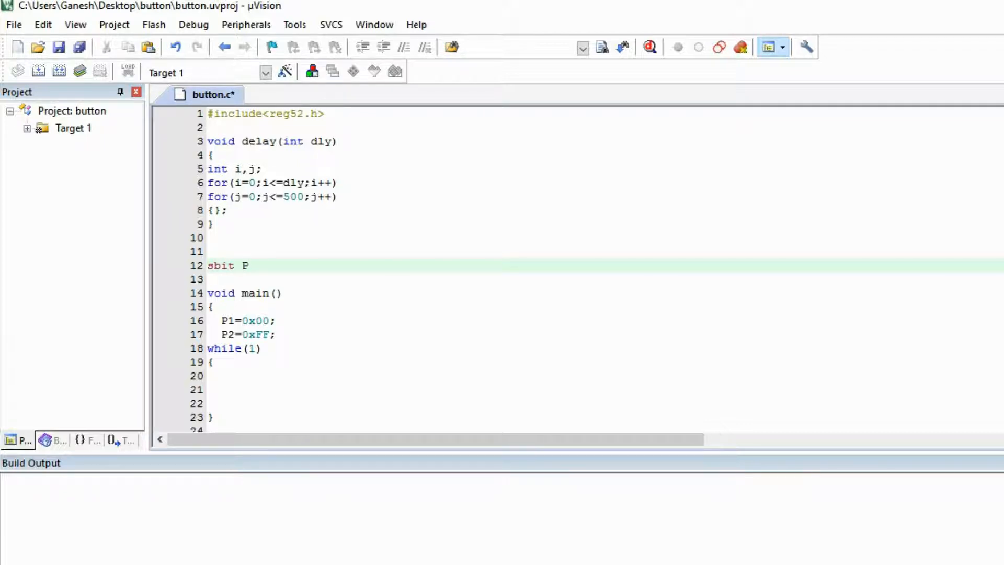
type("1.")
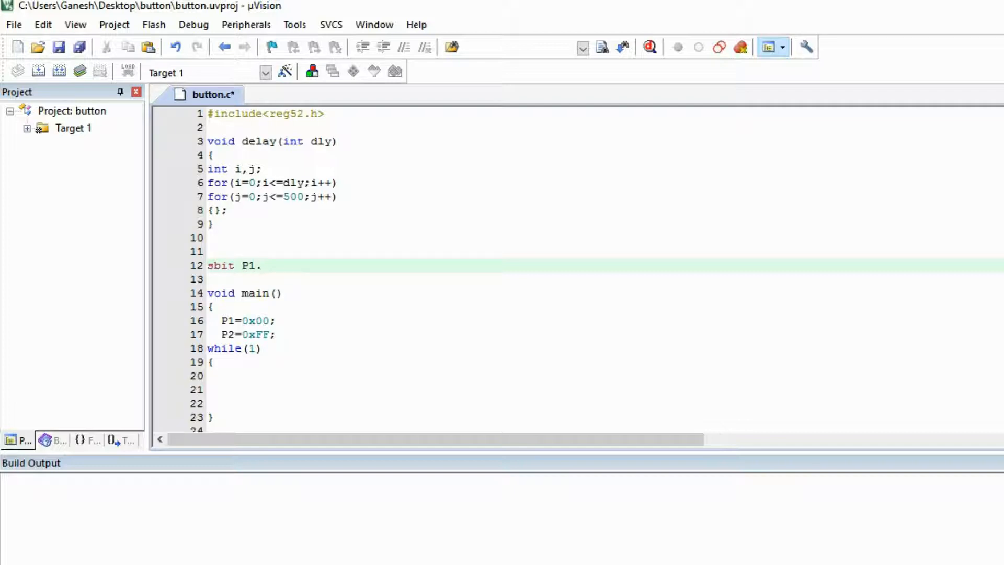
type("0")
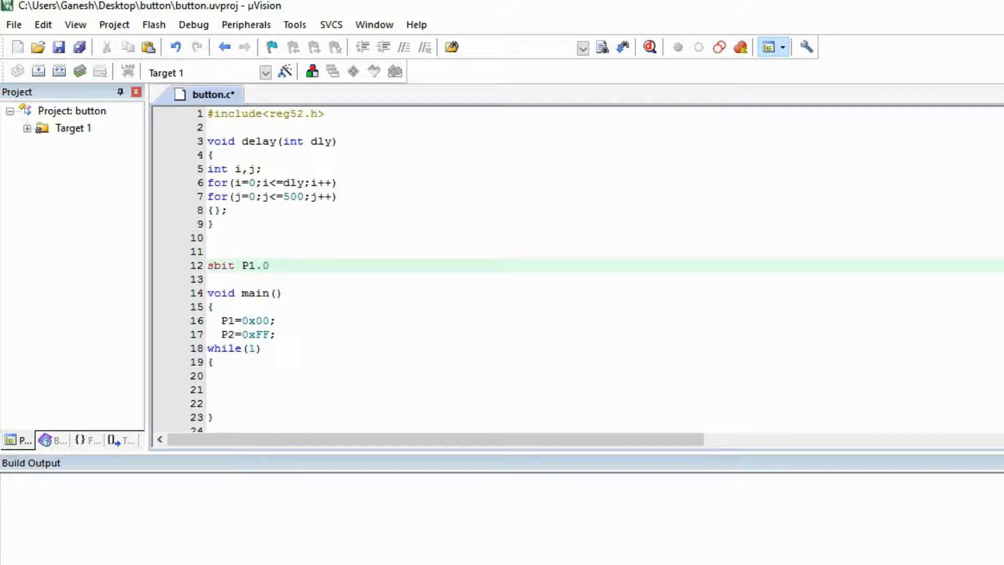
key("Backspace")
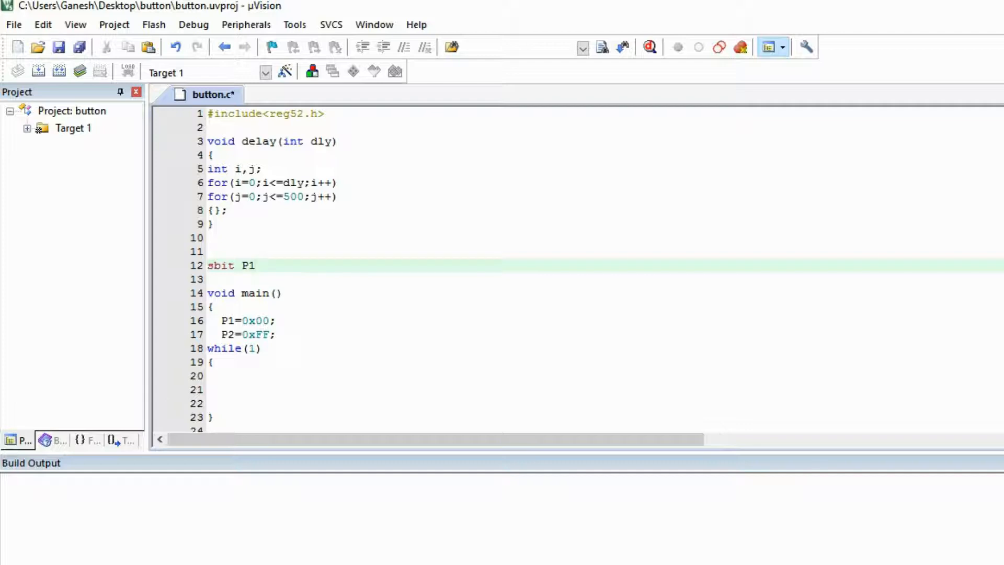
key("Backspace")
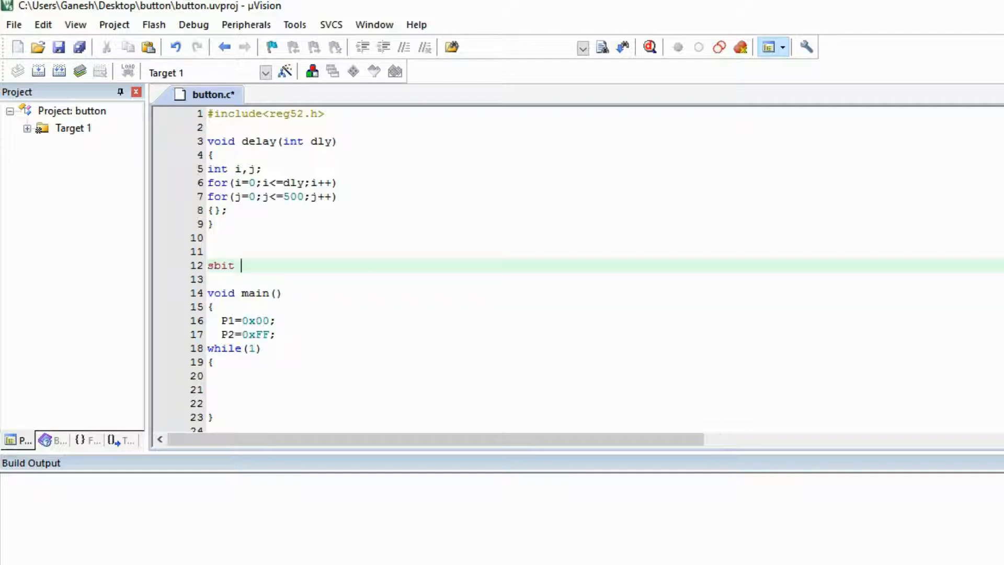
type("l1")
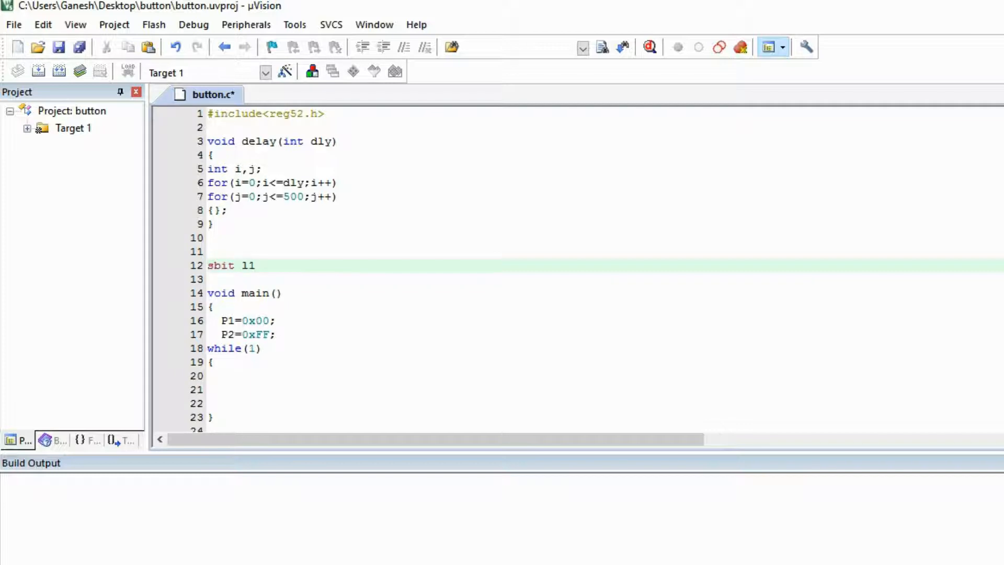
type("=P")
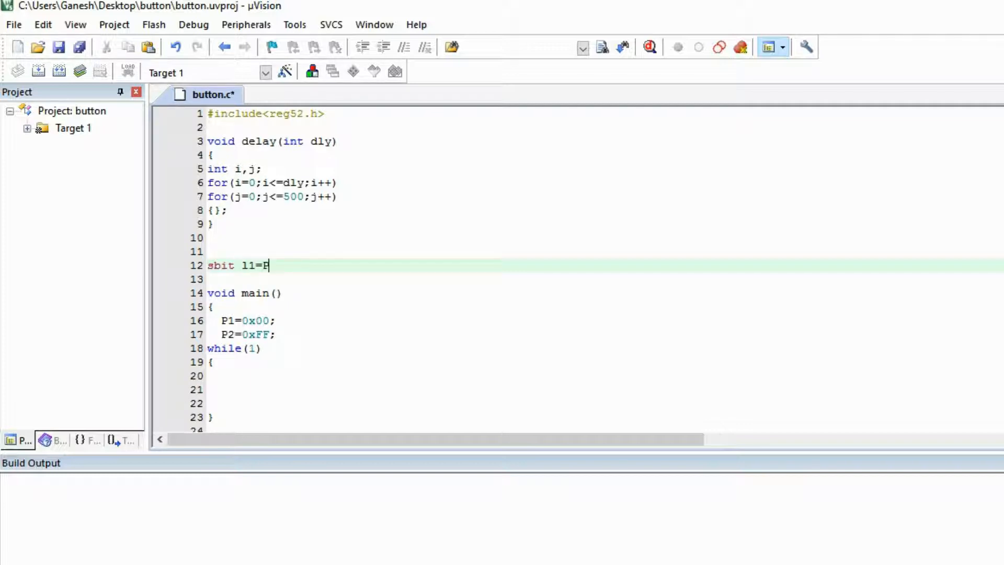
type("1")
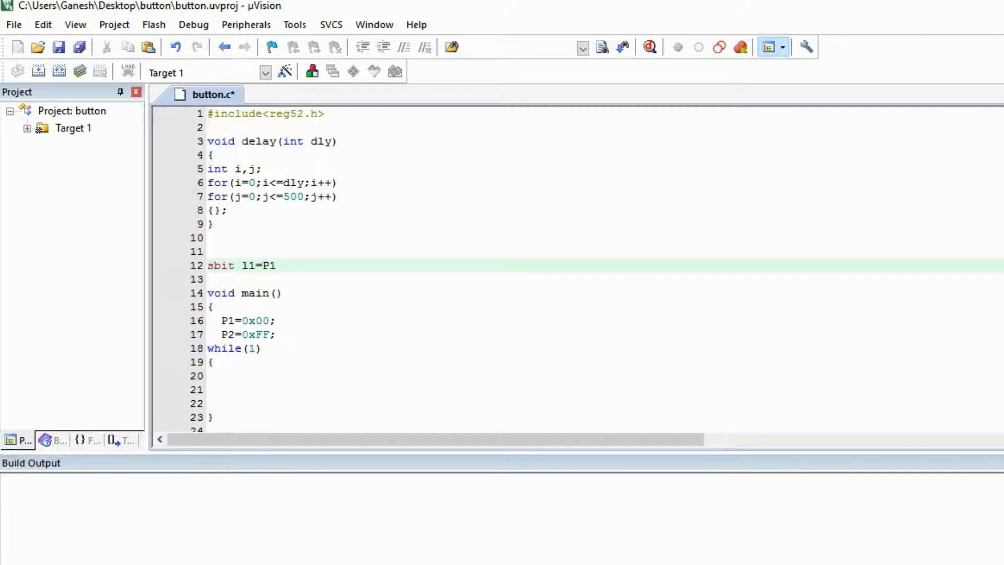
type("^1;")
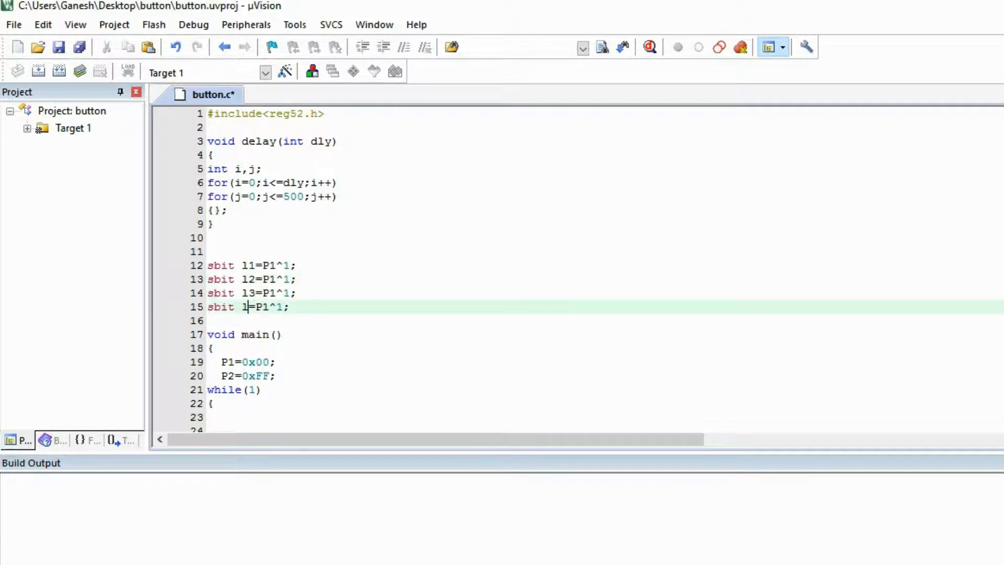
type("4")
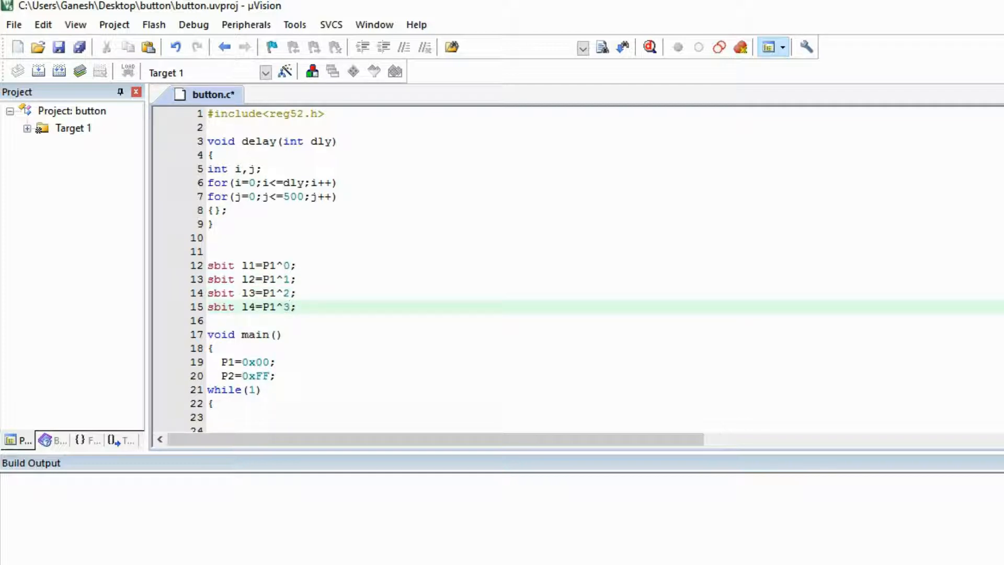
Step: Copy the four LED sbit lines and edit them into s1–s4 on P2^0–P2^3
left_click_drag(240, 278, 297, 307)
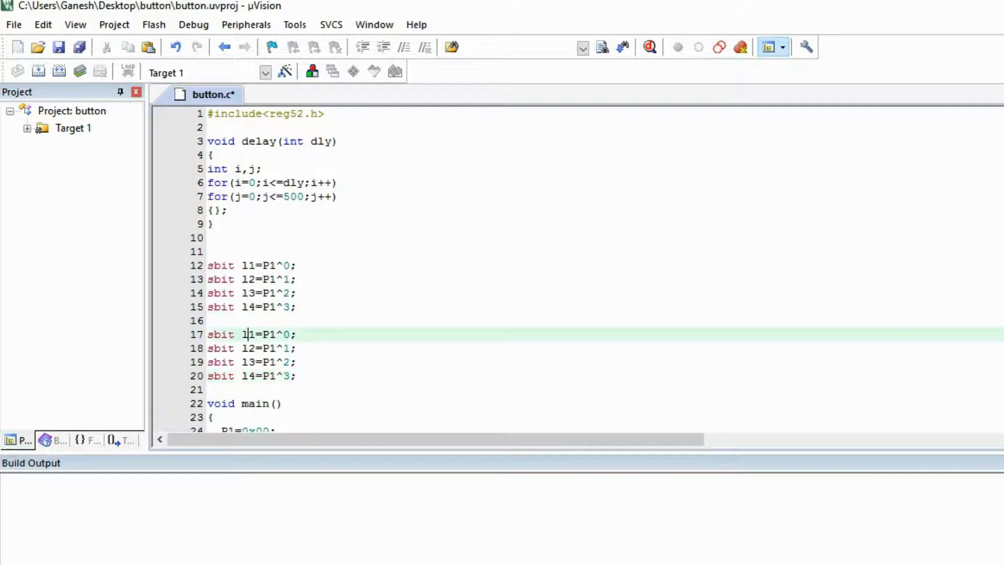
key("Backspace")
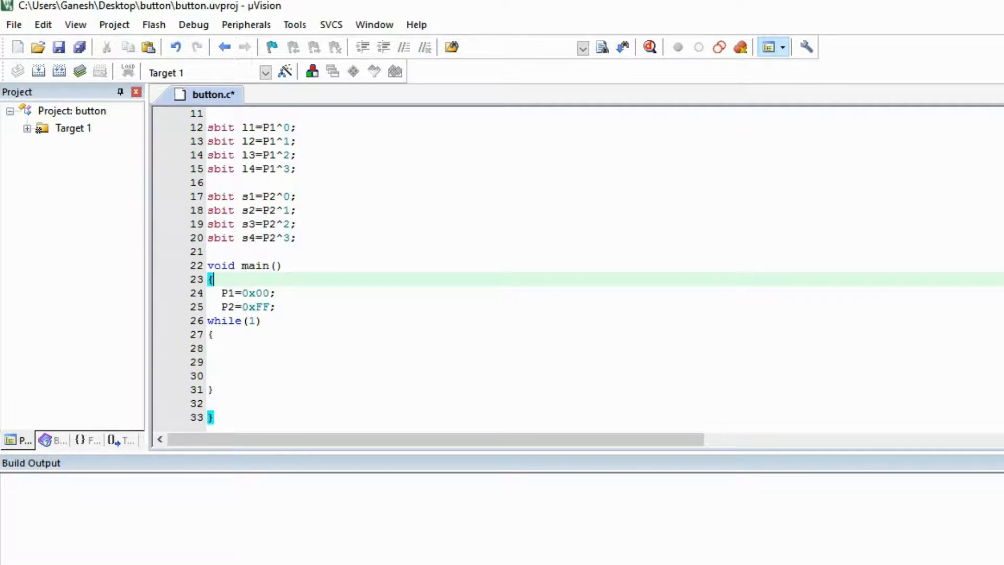
Step: Inside the while(1) body, begin the first button check with if(s1==)
left_click(225, 348)
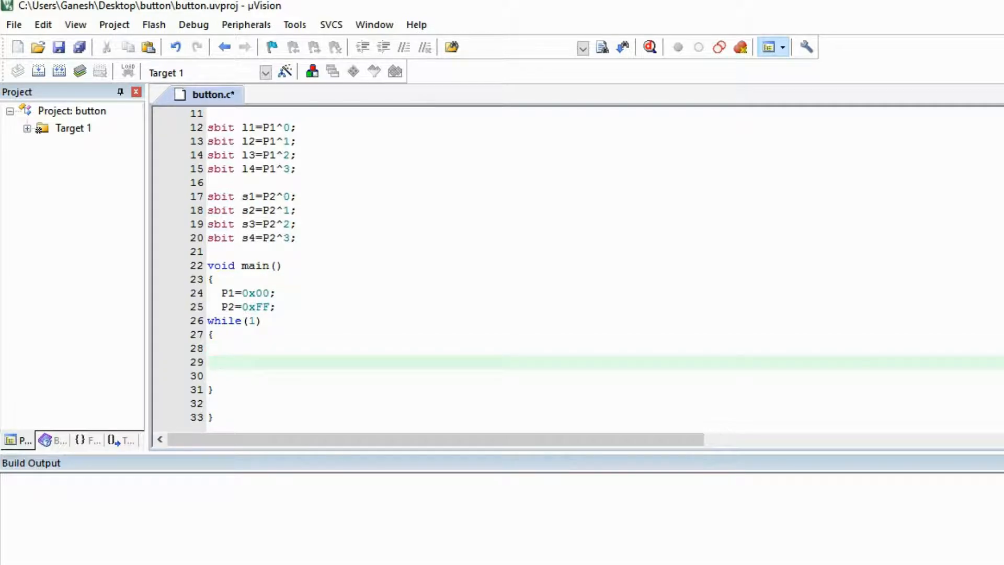
type("if")
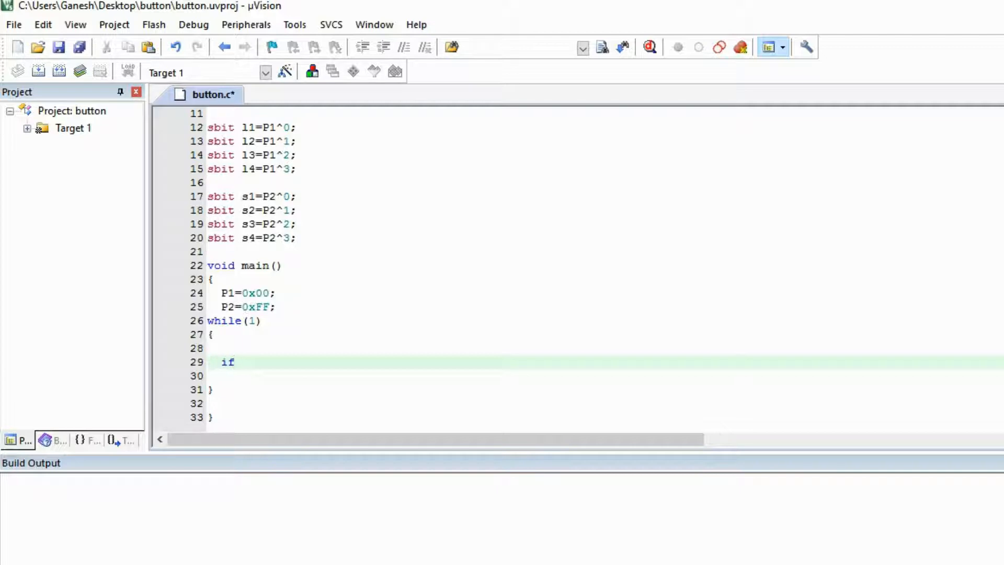
type("()")
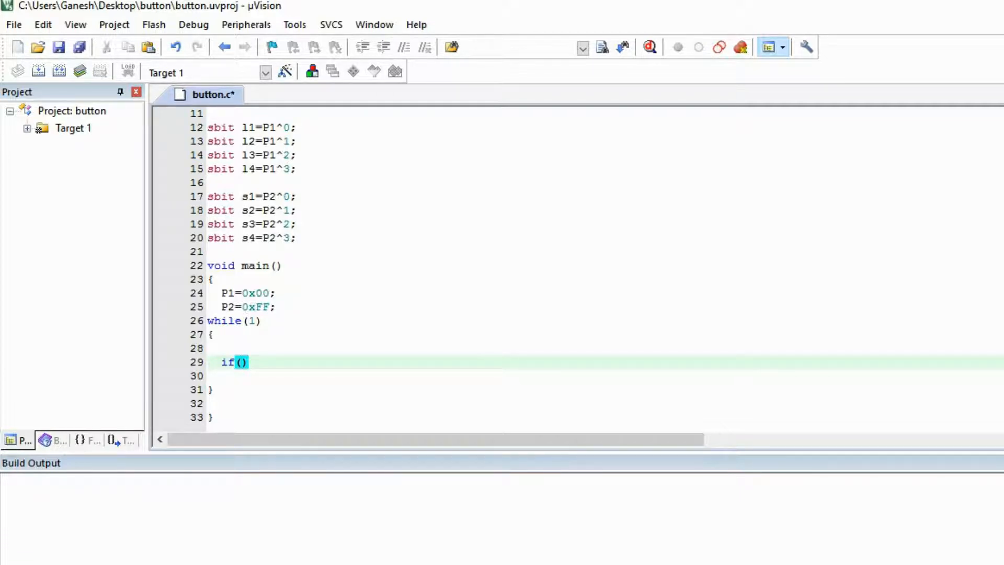
type("s1==")
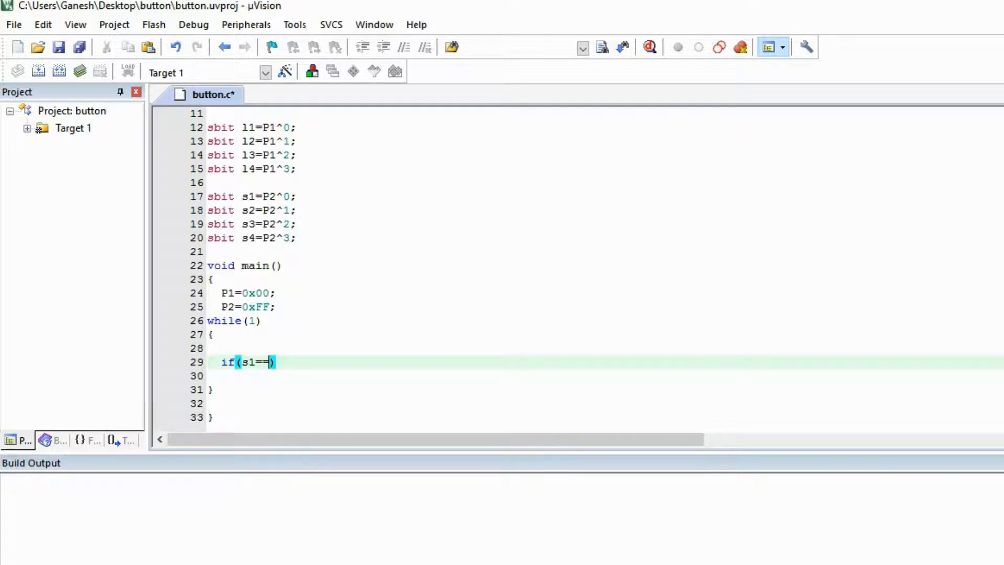
left_click(259, 307)
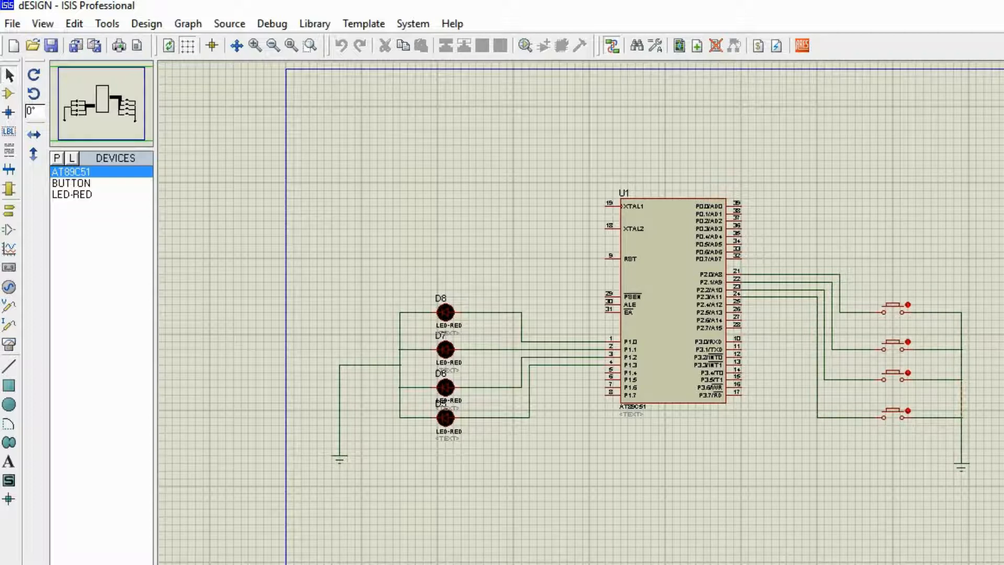
left_click(892, 305)
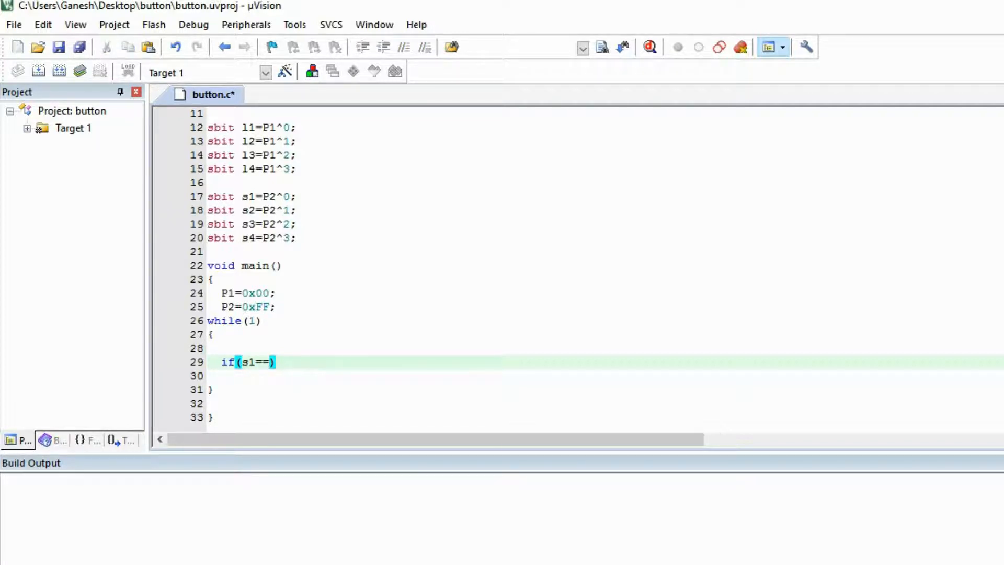
Step: Complete the first check as if(s1==0) { l1=1; delay(50); }
type("0")
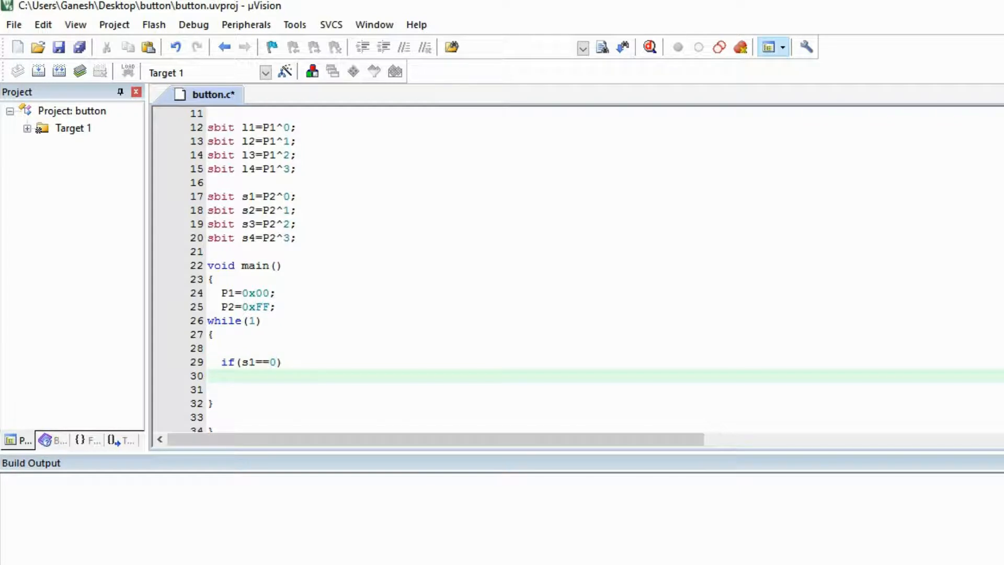
type("{")
left_click(605, 390)
type("l1=1")
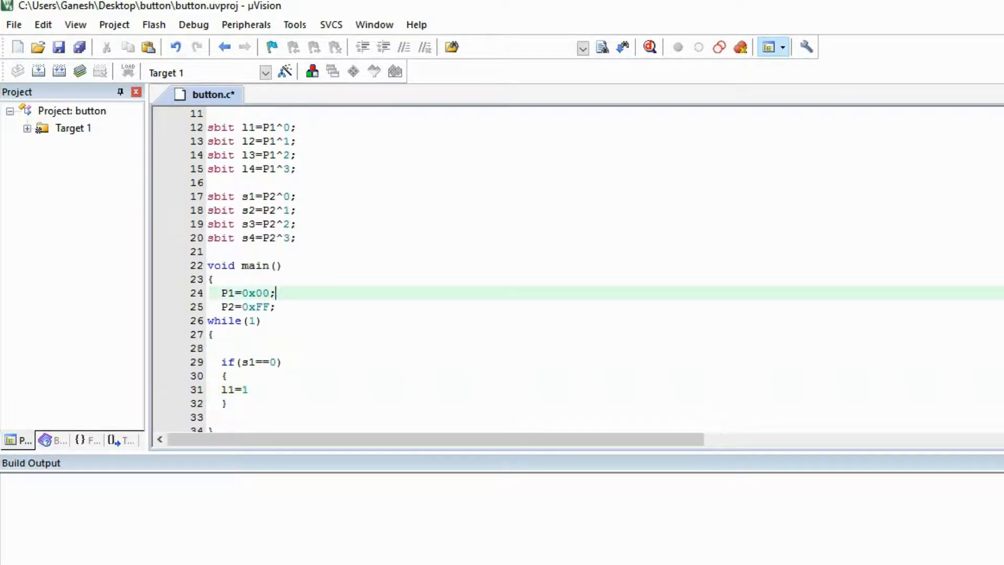
left_click(248, 389)
type(";")
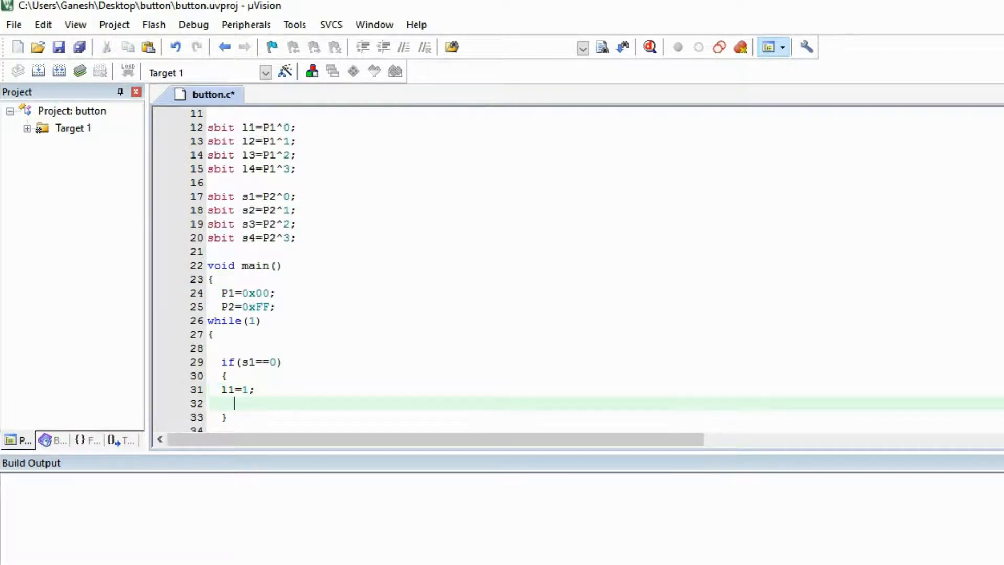
type("delay")
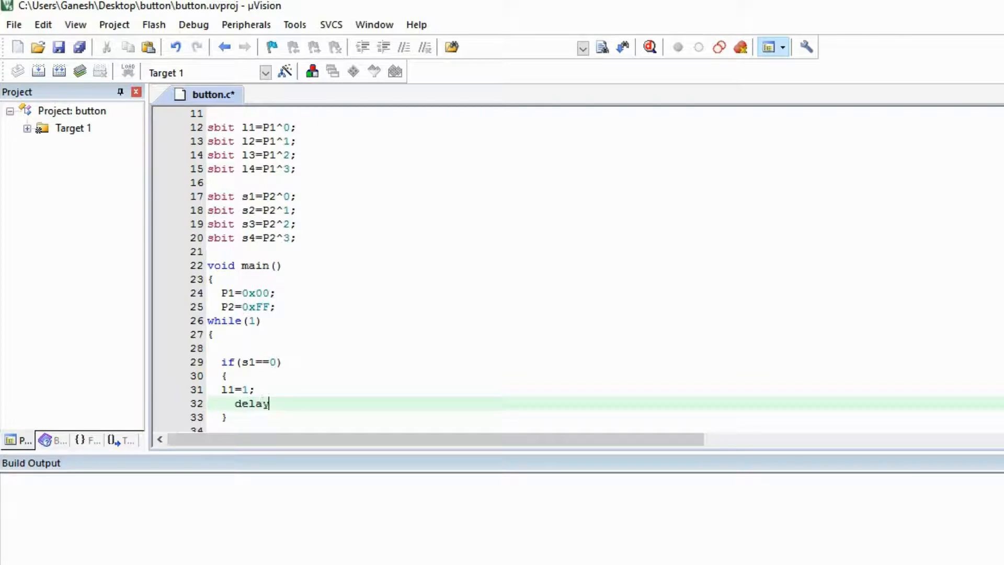
type("()")
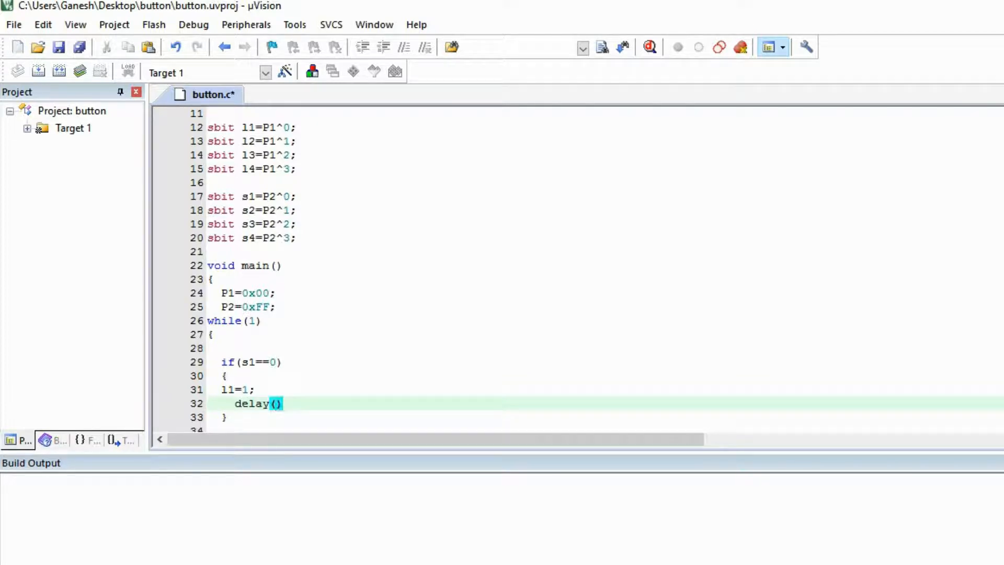
type("50")
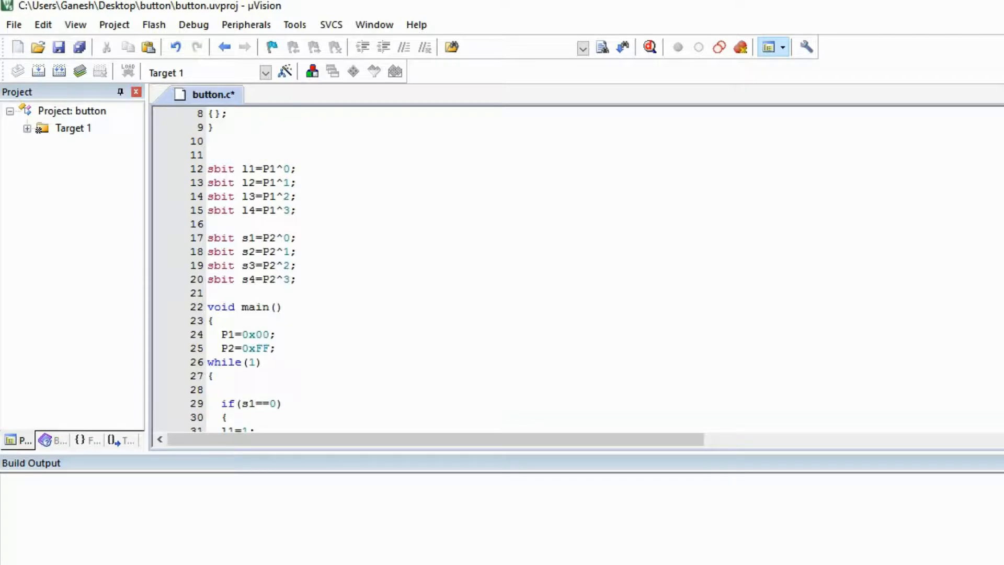
Step: Duplicate the if block for s2/l2, s3/l3 and s4/l4, separated by blank lines
type("delay(50);")
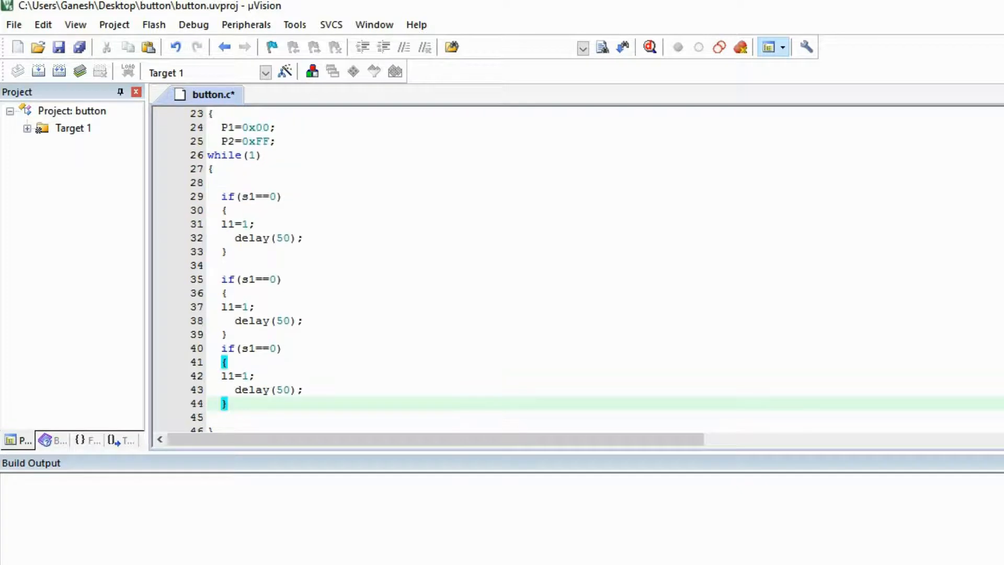
scroll("down", 3)
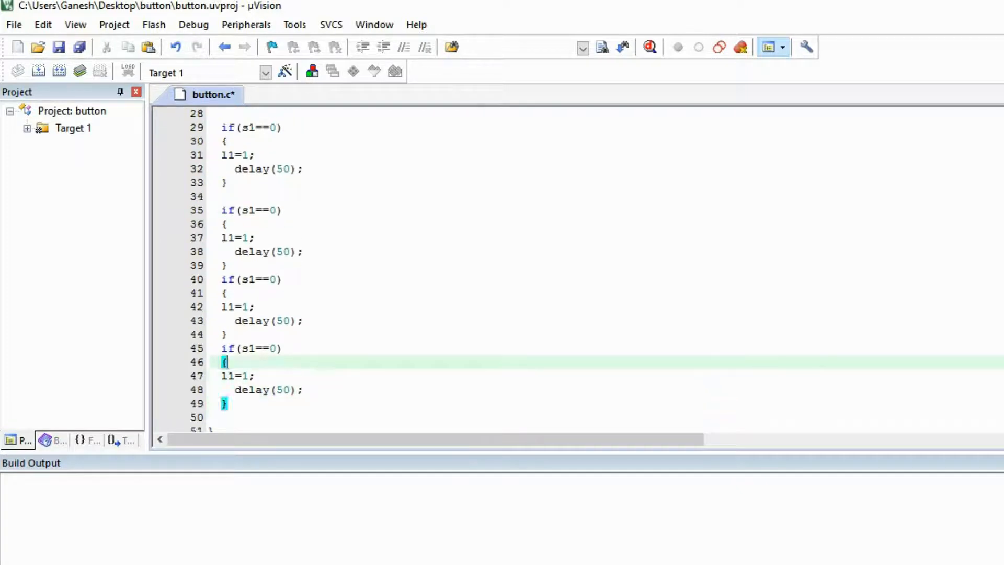
left_click(256, 210)
type("2")
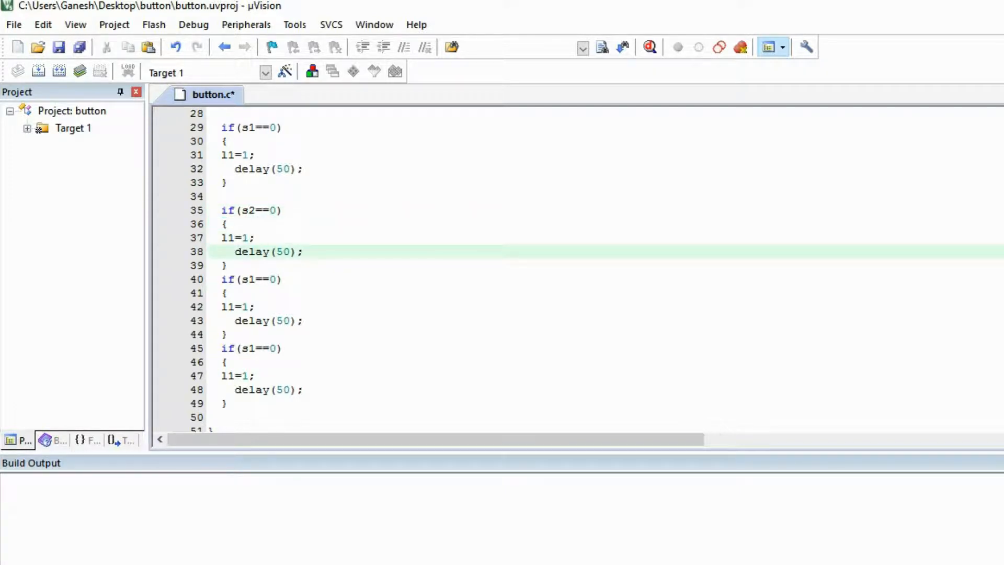
left_click(232, 238)
type("2")
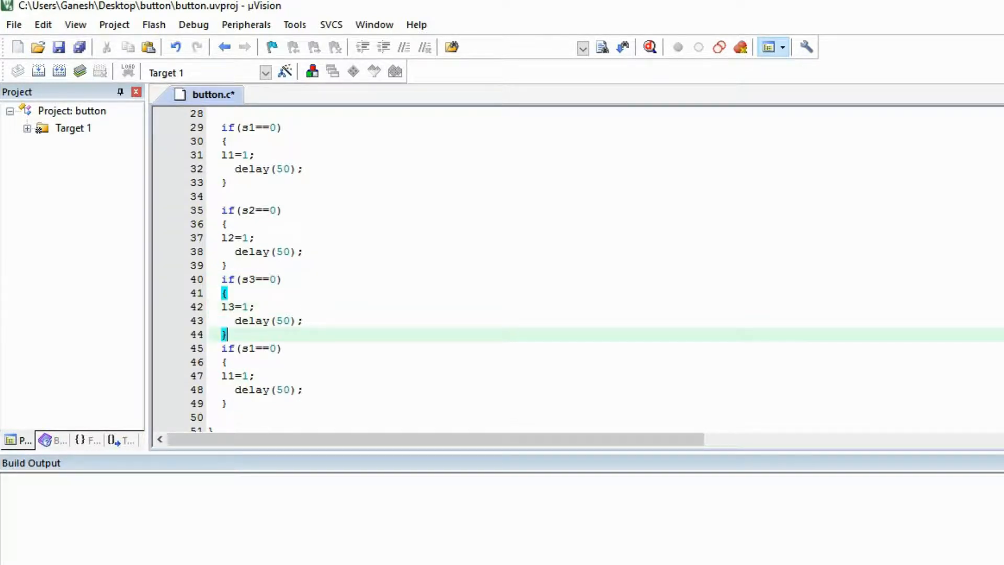
left_click(256, 348)
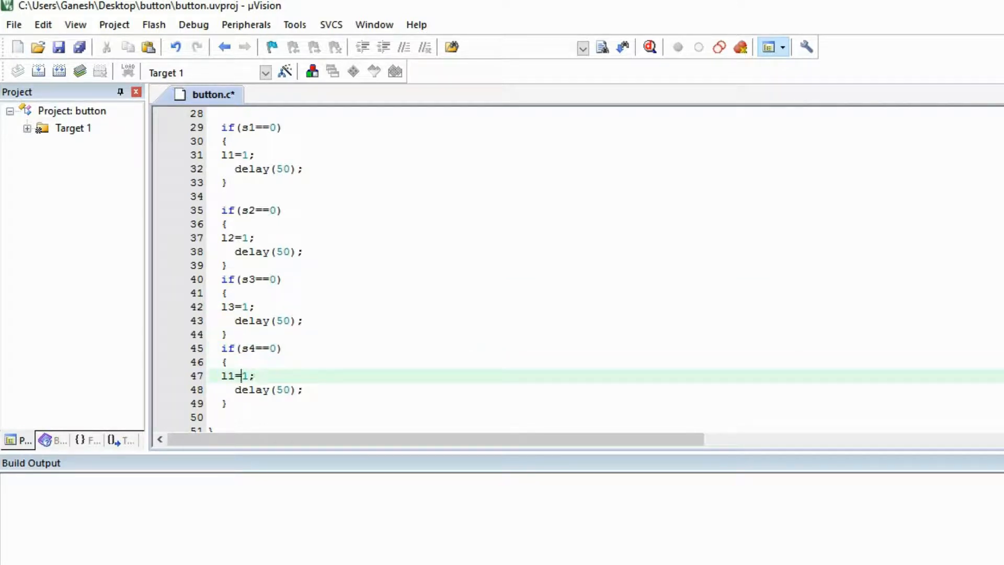
type("4")
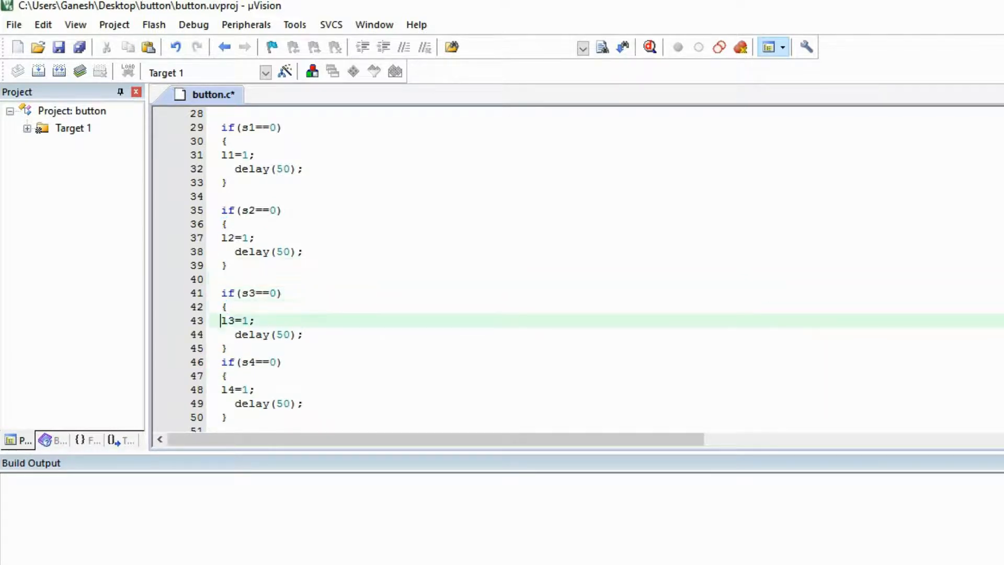
key("Enter")
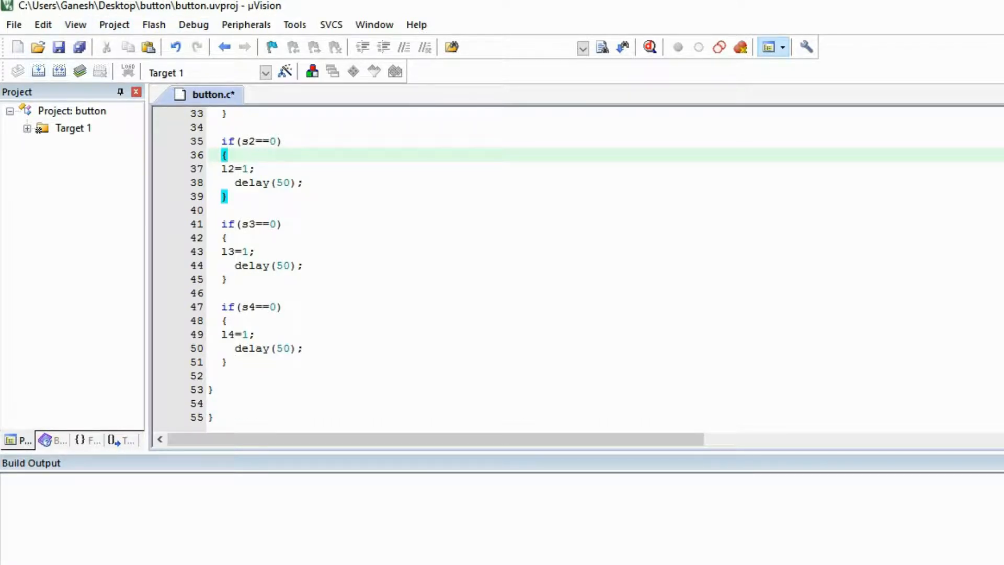
left_click(42, 24)
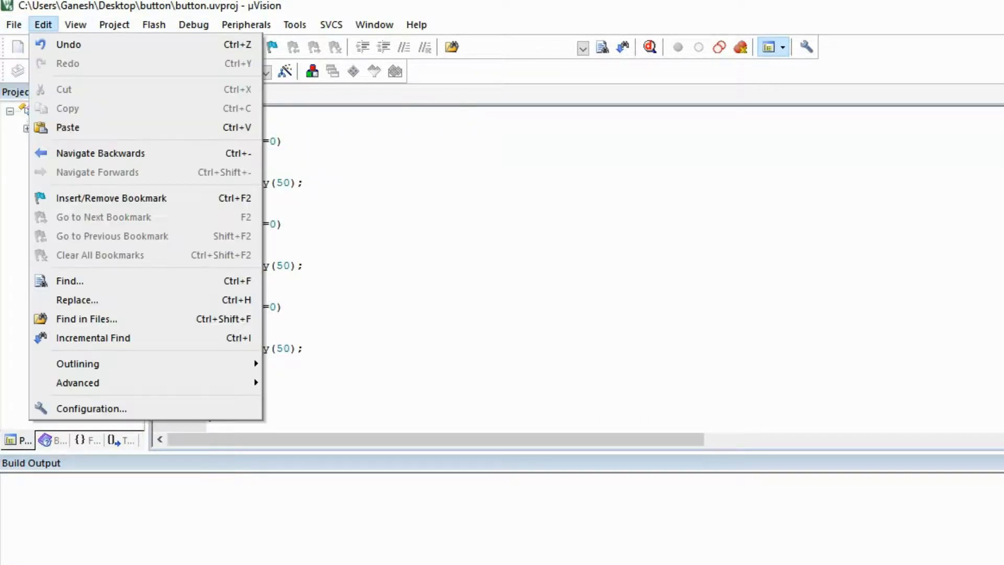
left_click(114, 25)
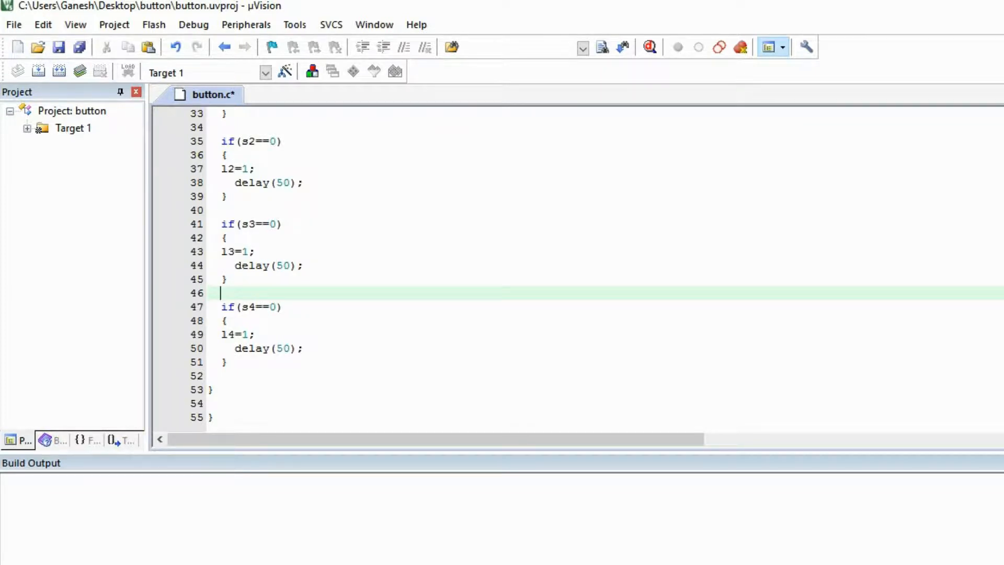
Step: Add button.c to Source Group 1 under Target 1
left_click(73, 128)
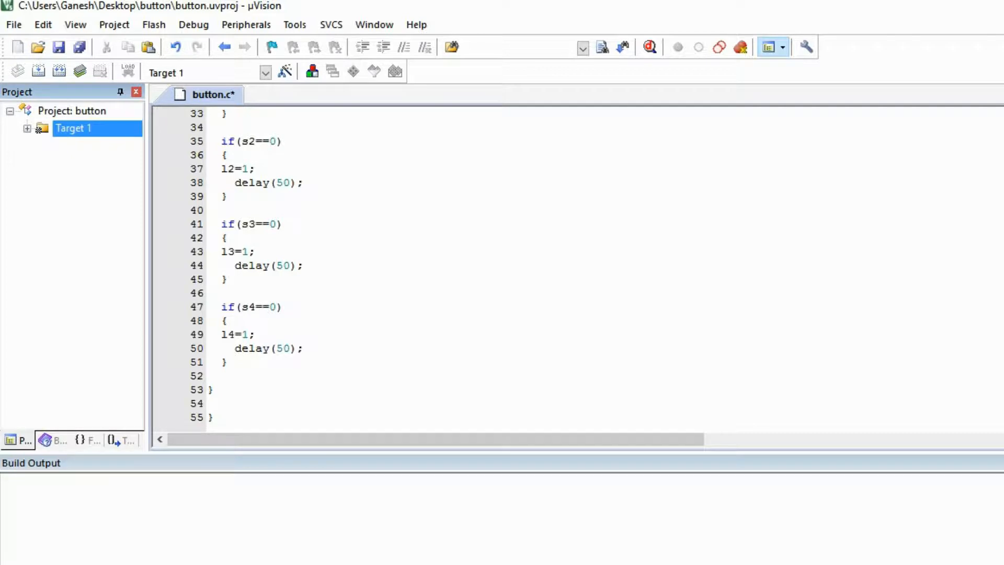
left_click(26, 129)
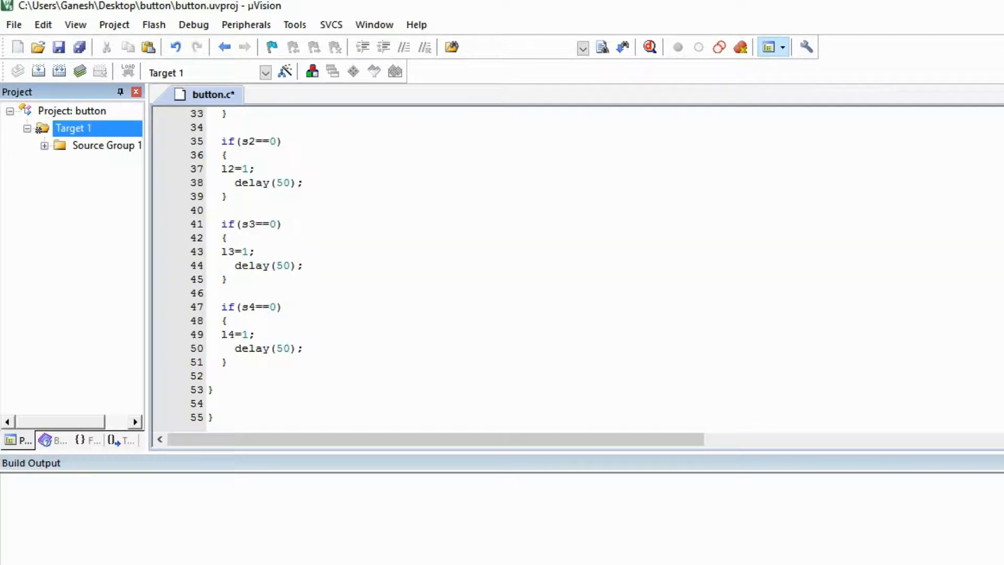
left_click(106, 145)
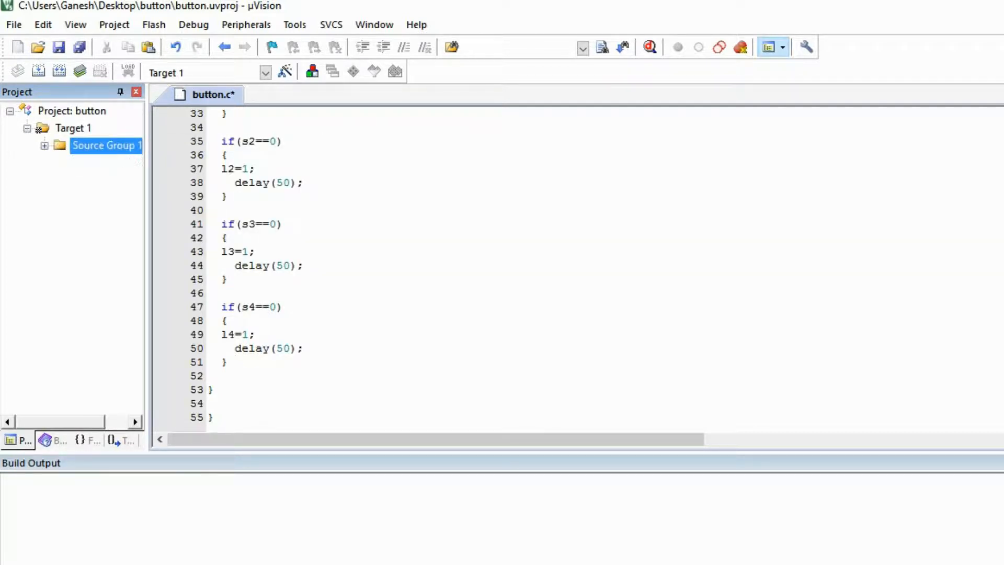
right_click(106, 146)
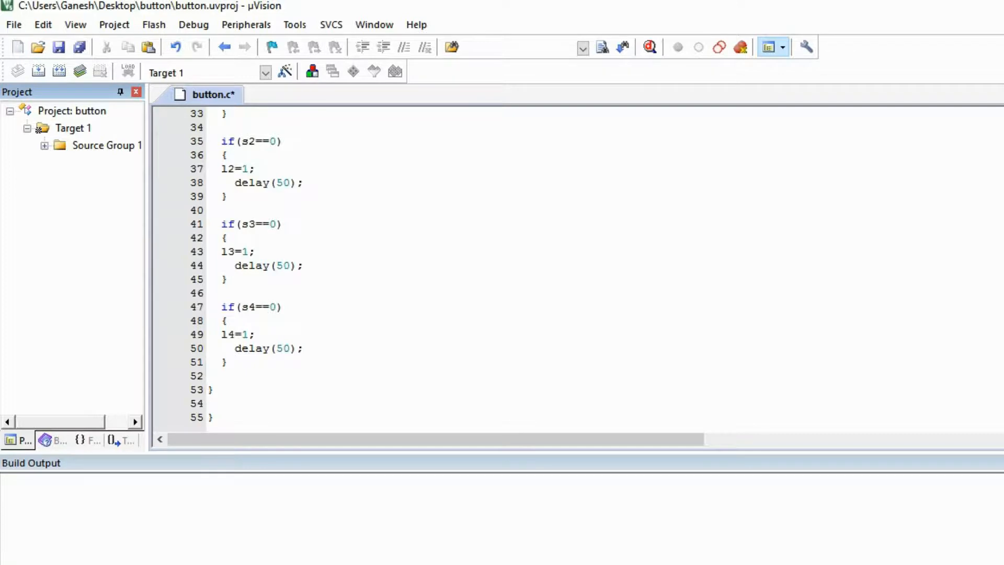
right_click(107, 145)
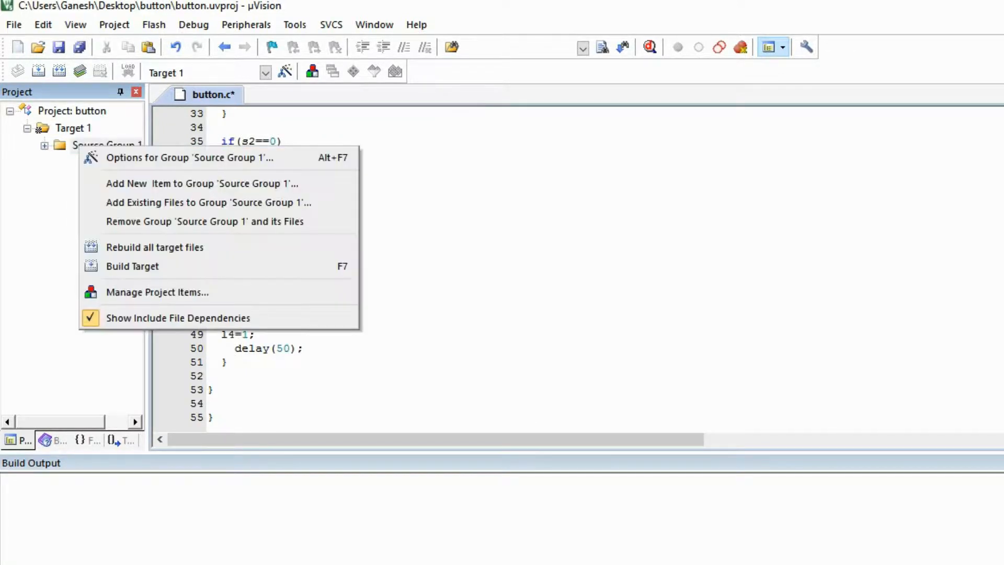
left_click(189, 157)
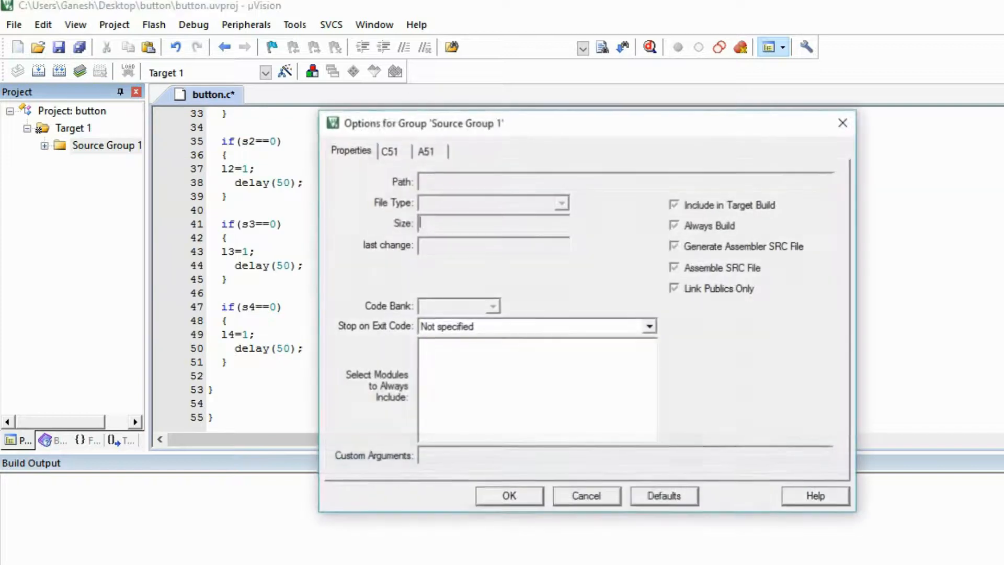
left_click(585, 496)
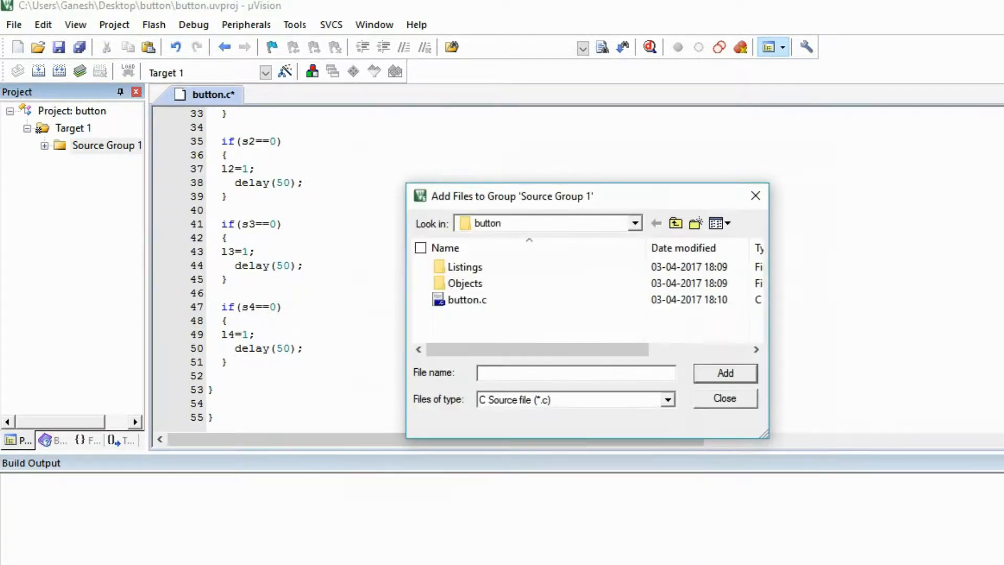
left_click(467, 300)
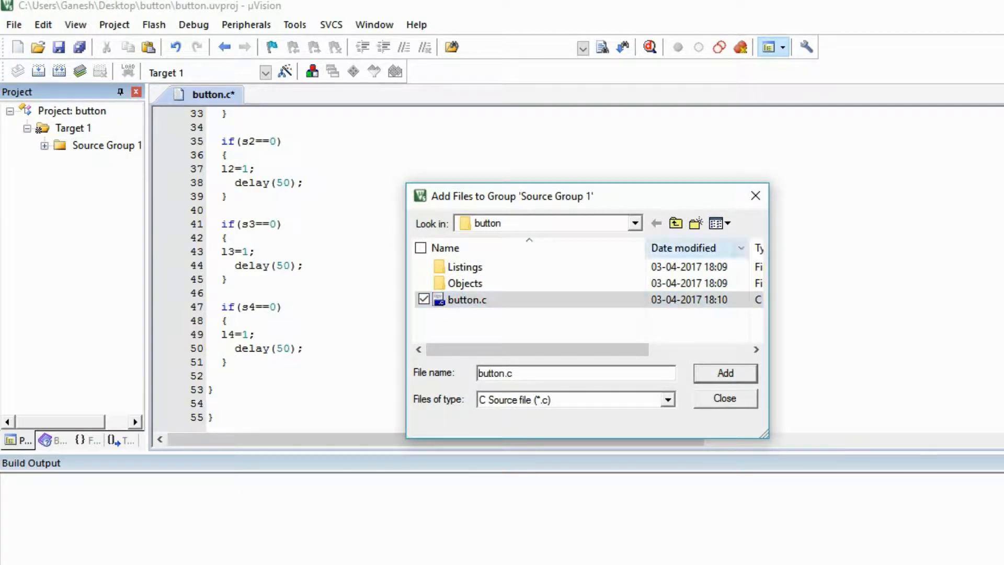
left_click(724, 398)
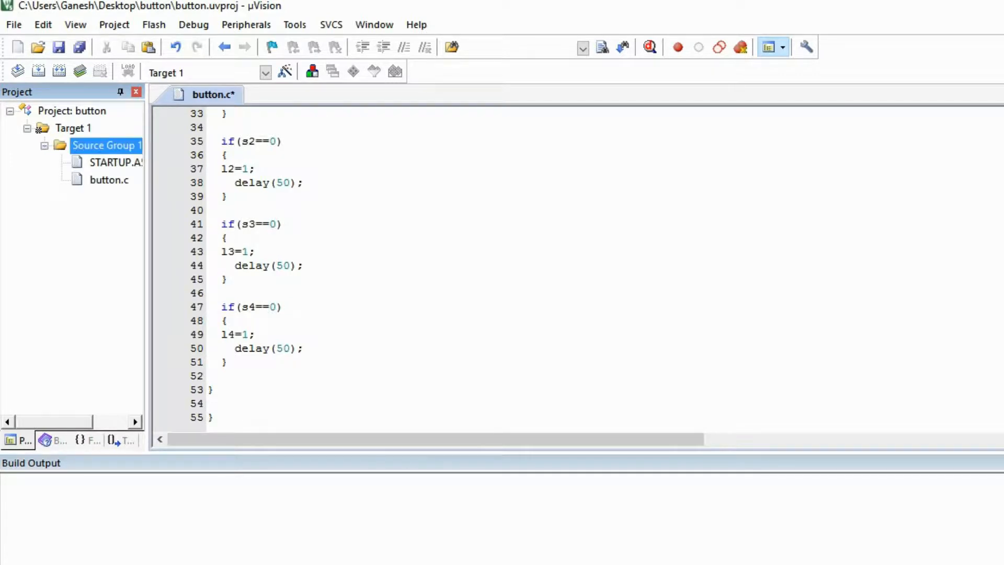
Step: Enable Create HEX File in Target 1's Output options and rebuild all targets
right_click(72, 127)
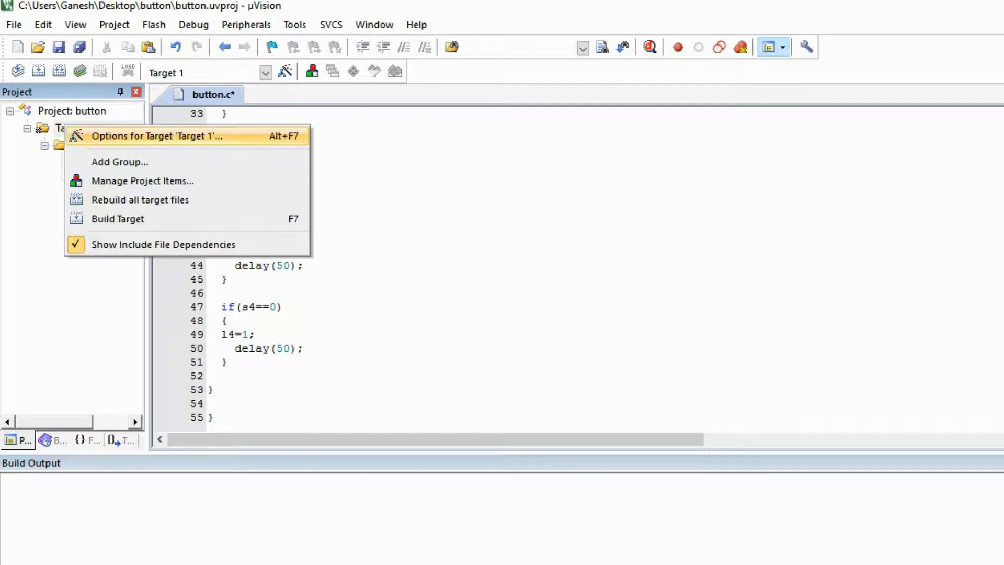
left_click(157, 136)
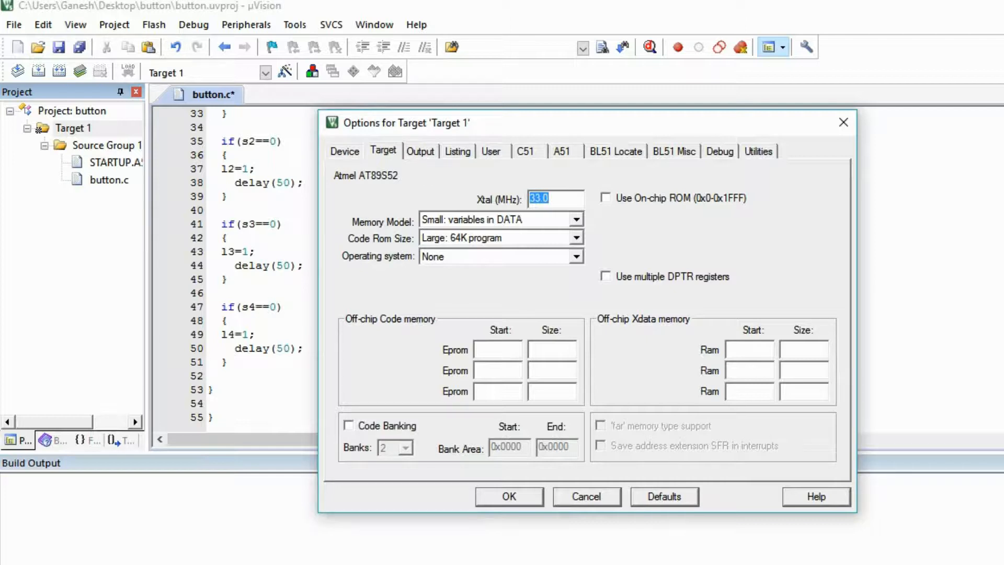
left_click(420, 152)
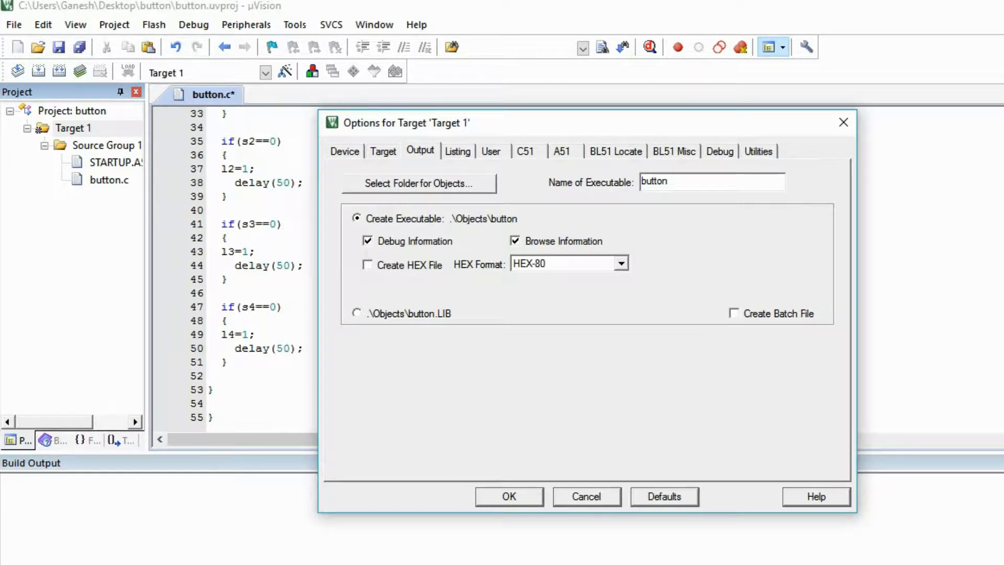
left_click(367, 264)
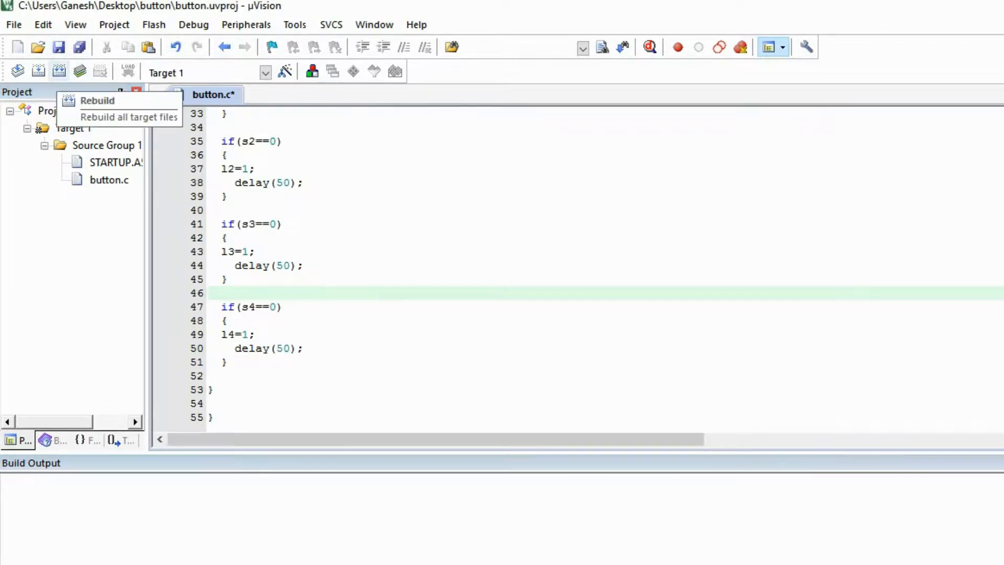
left_click(96, 100)
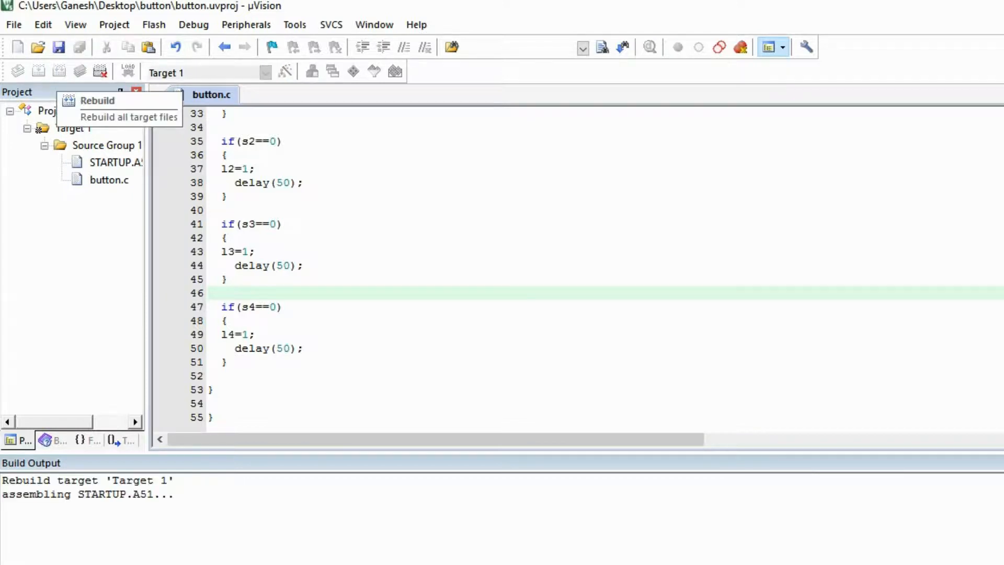
left_click(96, 100)
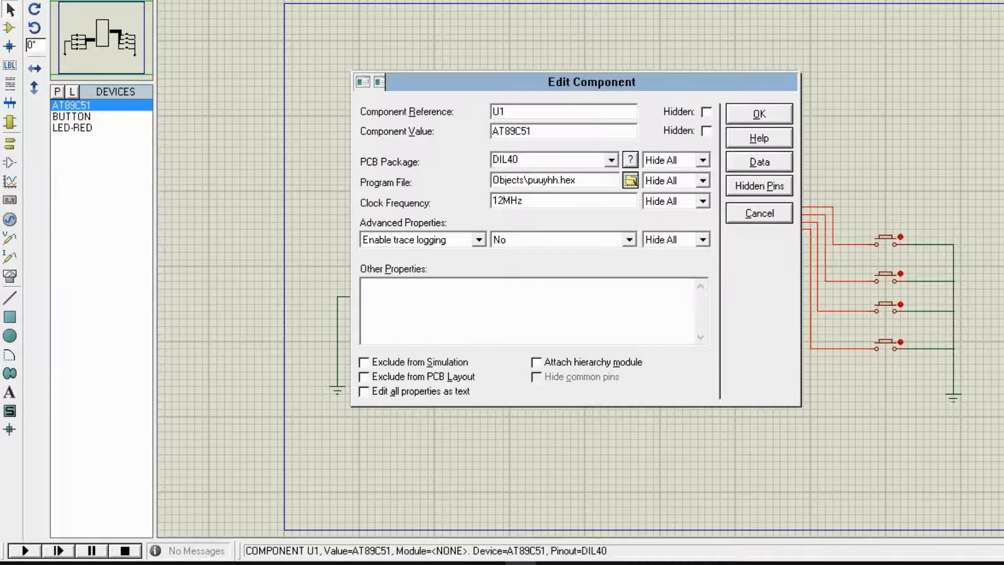
Step: Set U1's program file to button.hex from Desktop\button\Objects and confirm
left_click(629, 180)
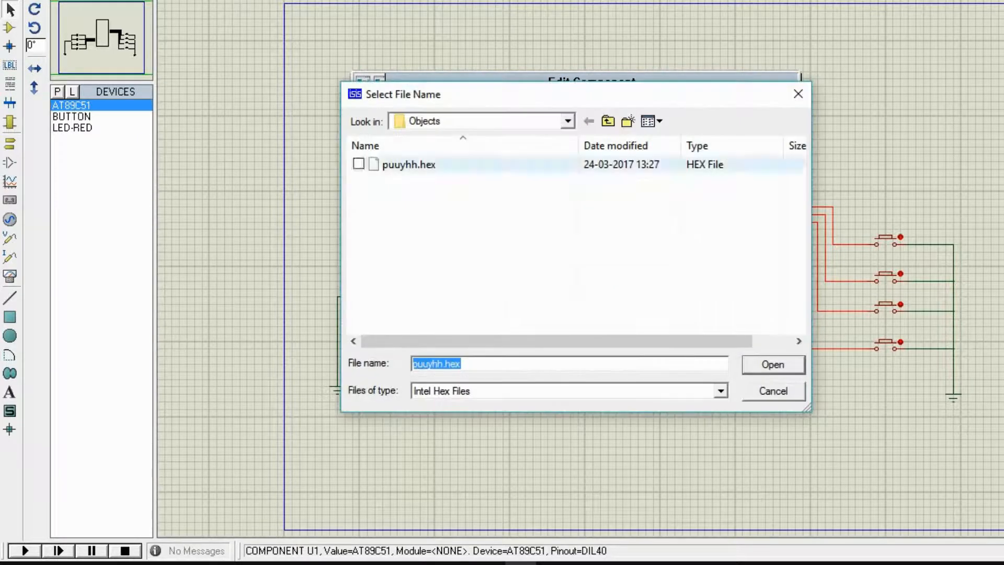
left_click(565, 120)
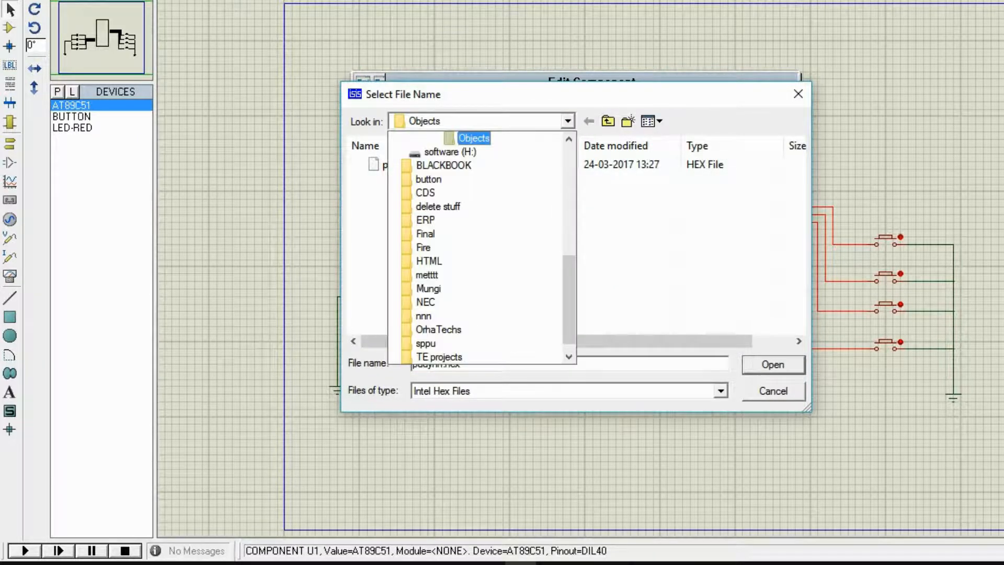
left_click(423, 247)
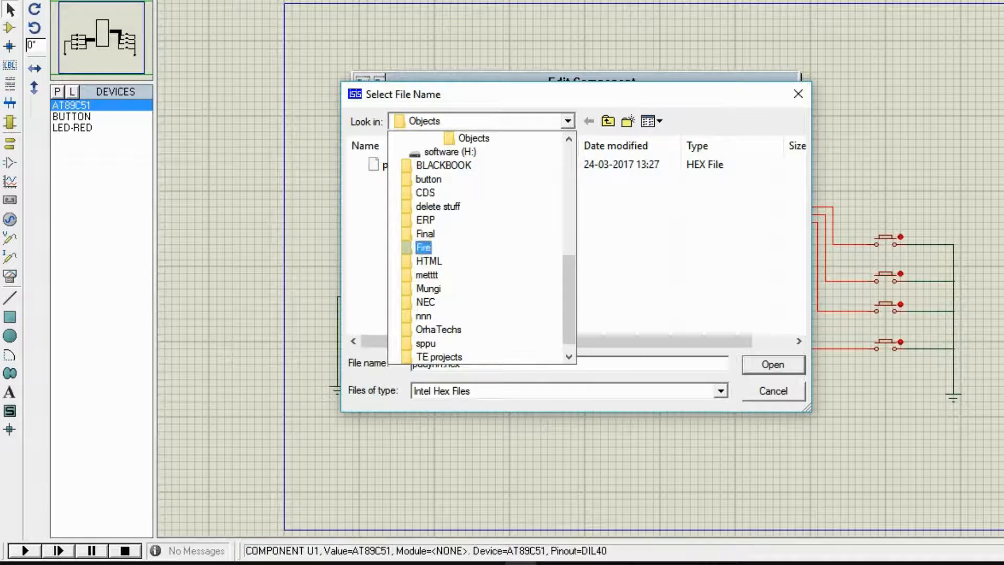
left_click(565, 121)
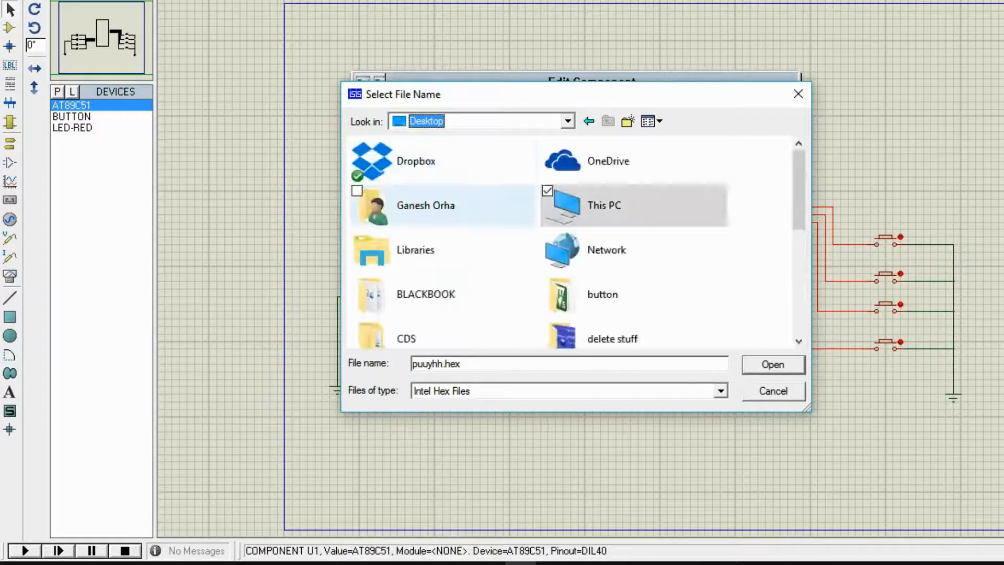
double_click(601, 294)
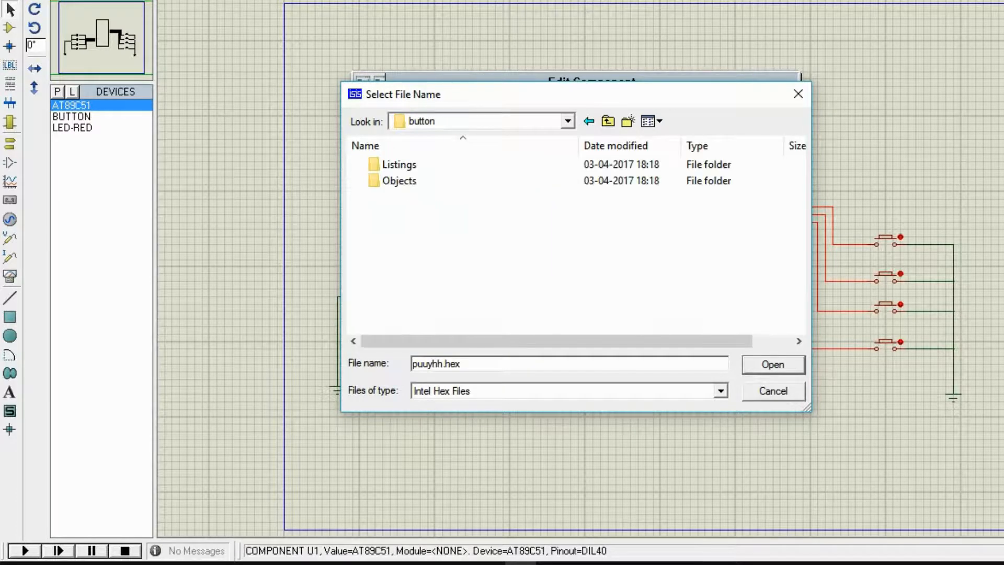
double_click(401, 181)
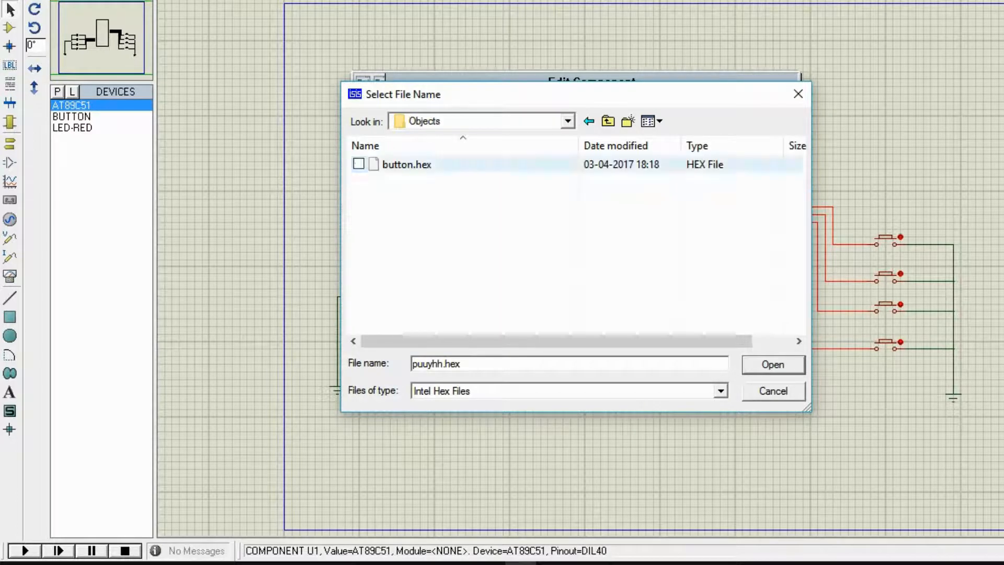
left_click(406, 165)
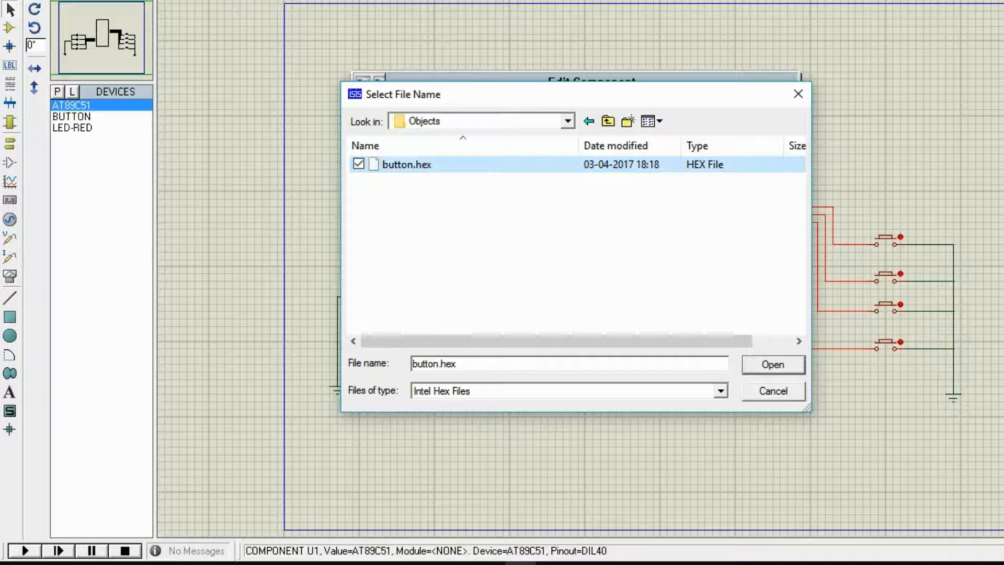
left_click(772, 365)
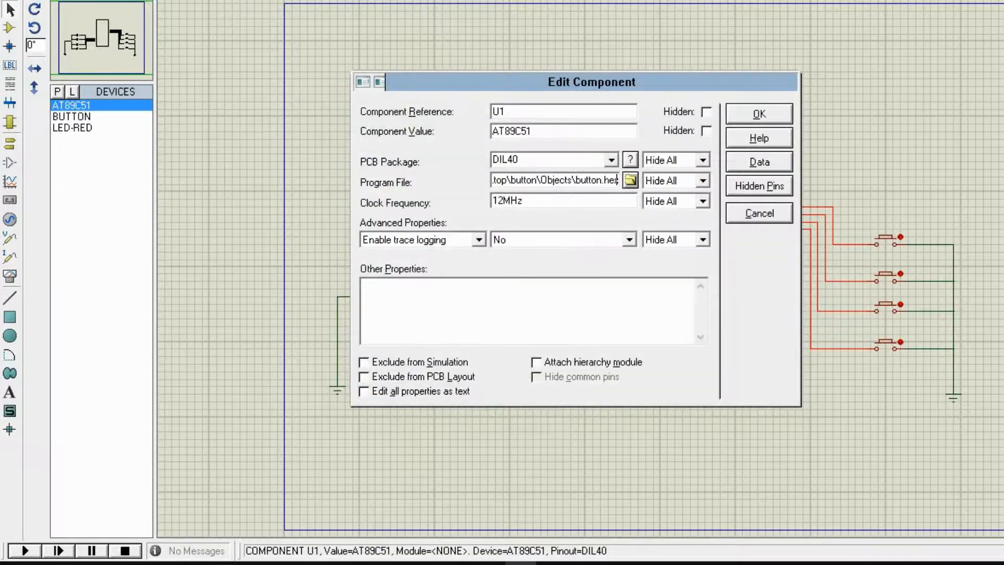
left_click(758, 114)
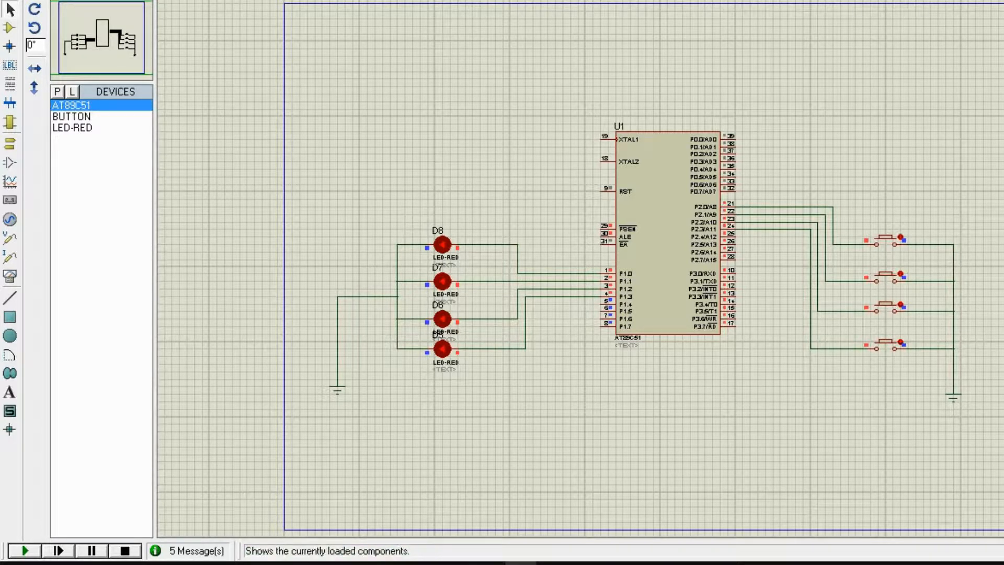
Step: Run the Proteus simulation to test the four push buttons and LEDs
left_click(23, 551)
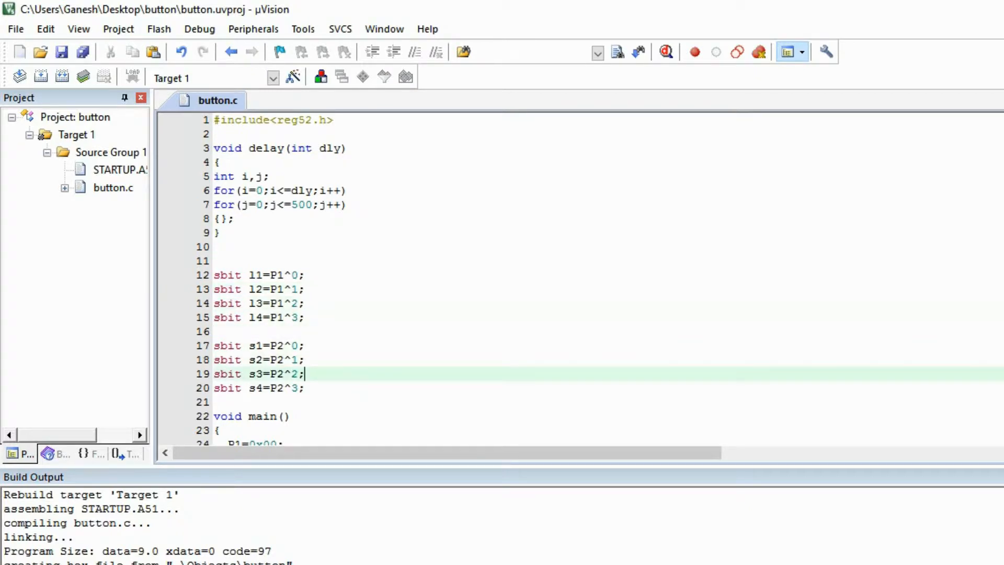
Step: Insert P1=0x00; and P2=0xFF; at the top of the while(1) loop
scroll("down", 3)
type("P2=0xFF;")
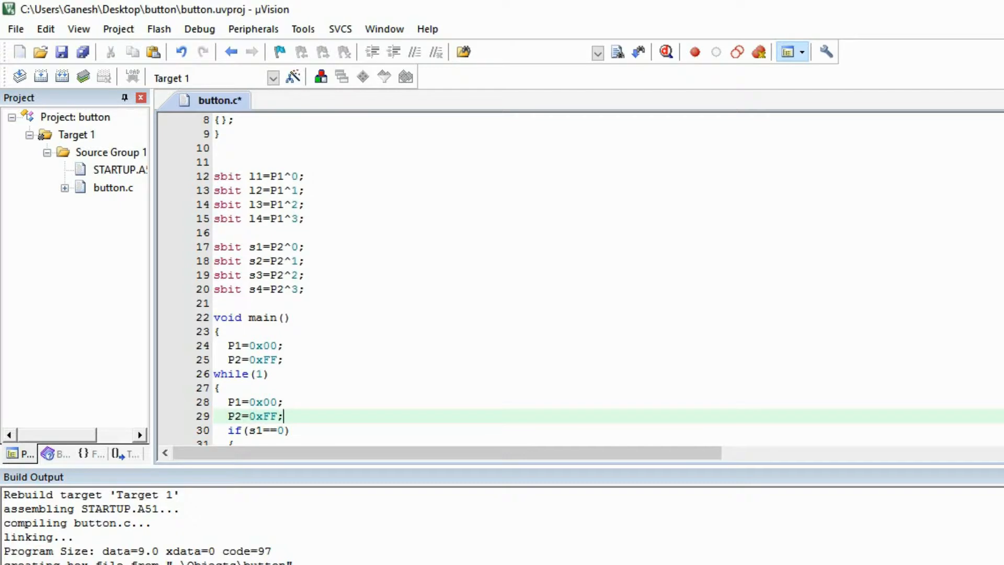
key("enter")
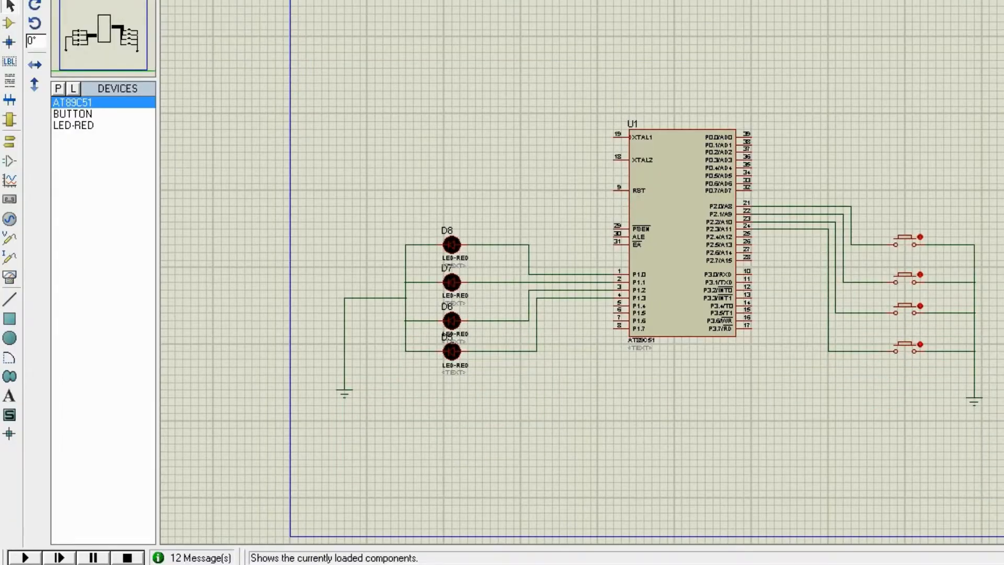
Step: Rerun the ISIS simulation with the updated hex program
left_click(25, 556)
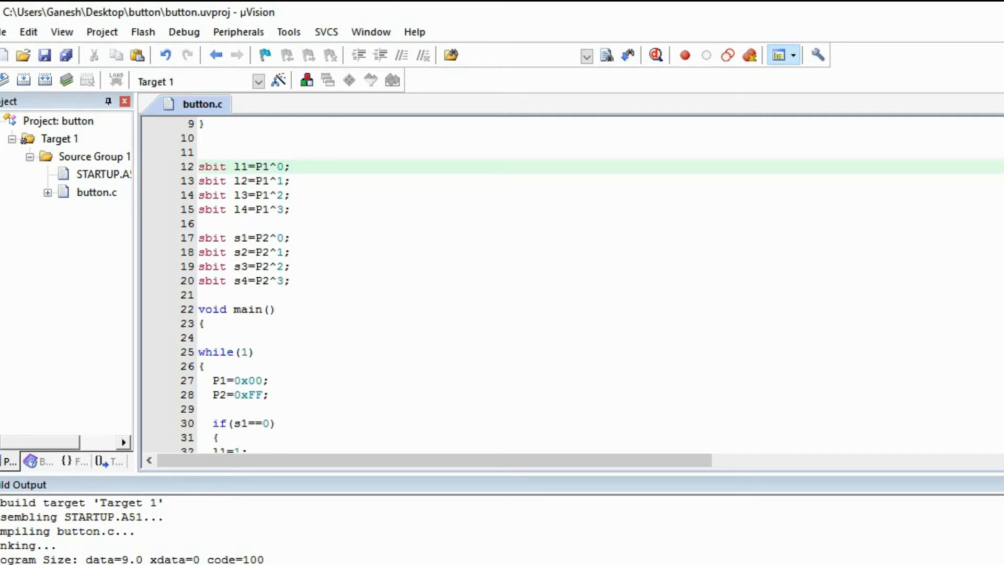
Step: Scroll through button.c to review the port setup and the s1–s4 button checks
scroll("down", 3)
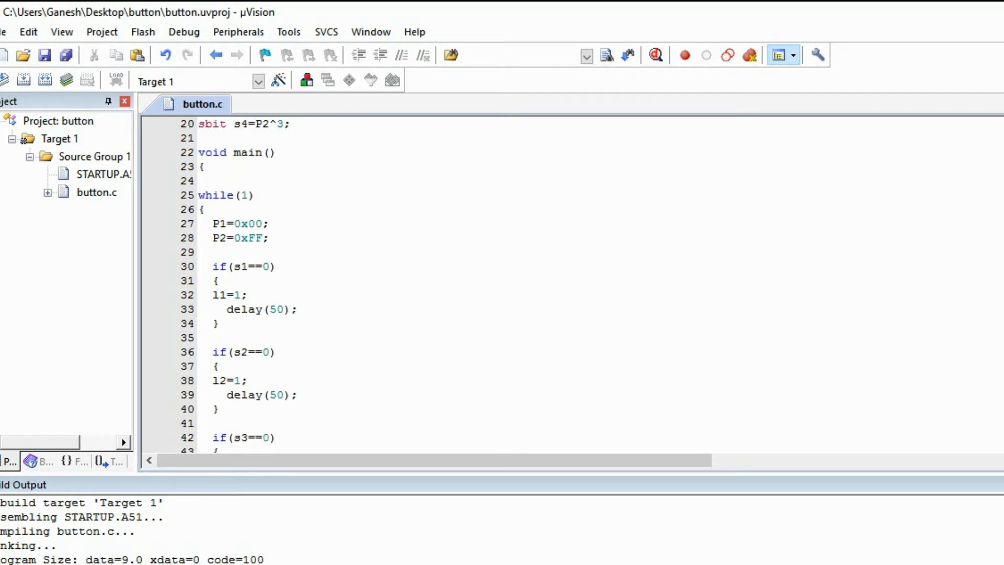
scroll("down", 3)
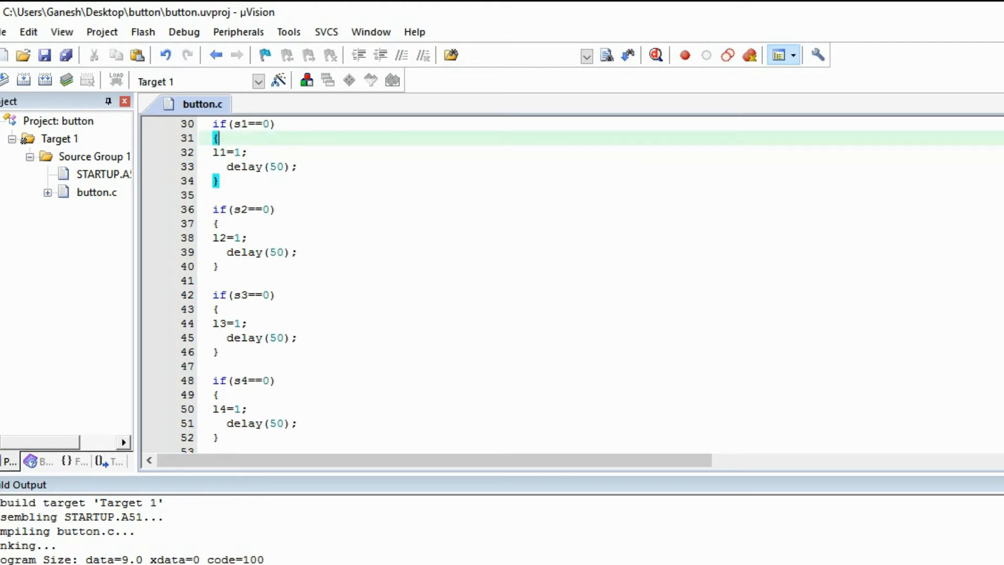
left_click(267, 124)
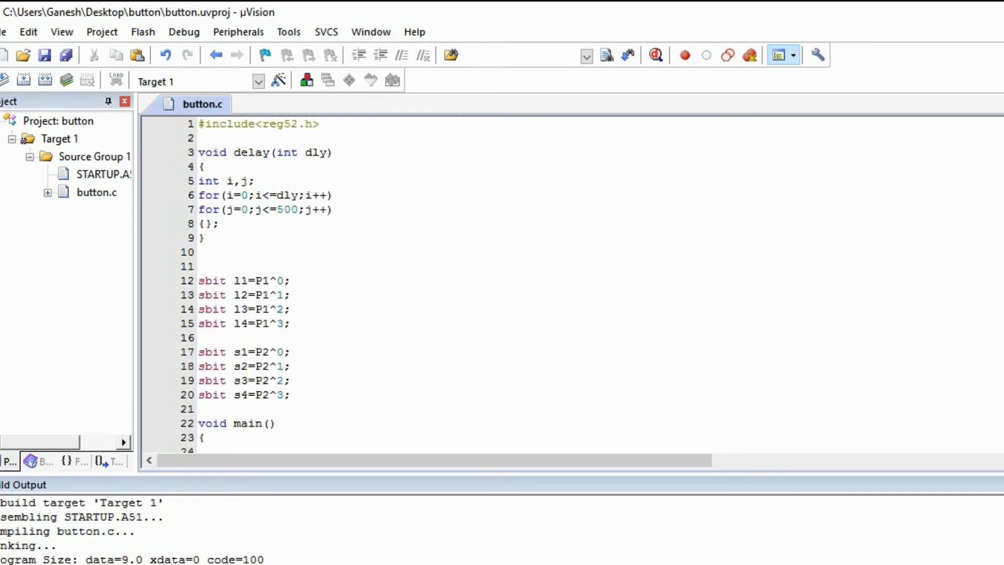
left_click(205, 266)
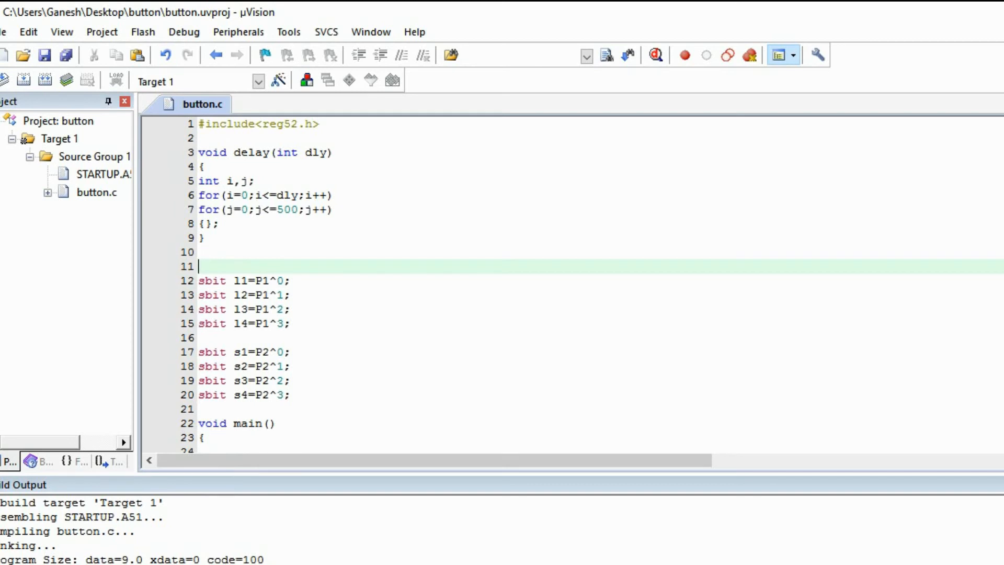